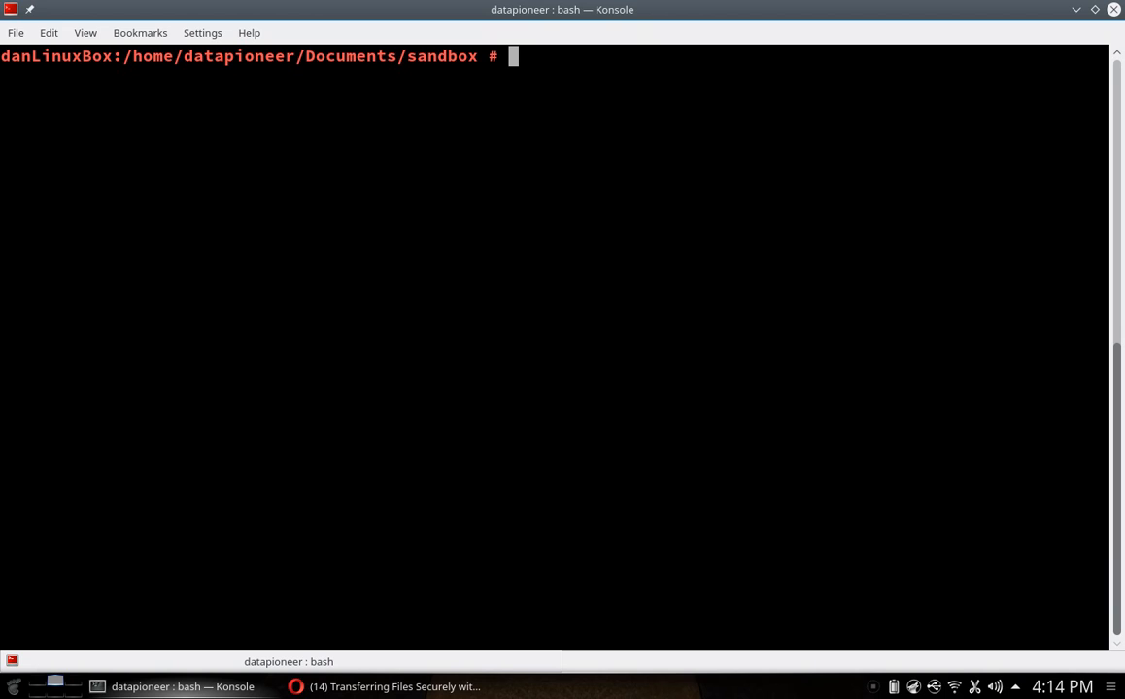
pyautogui.moveTo(350, 369)
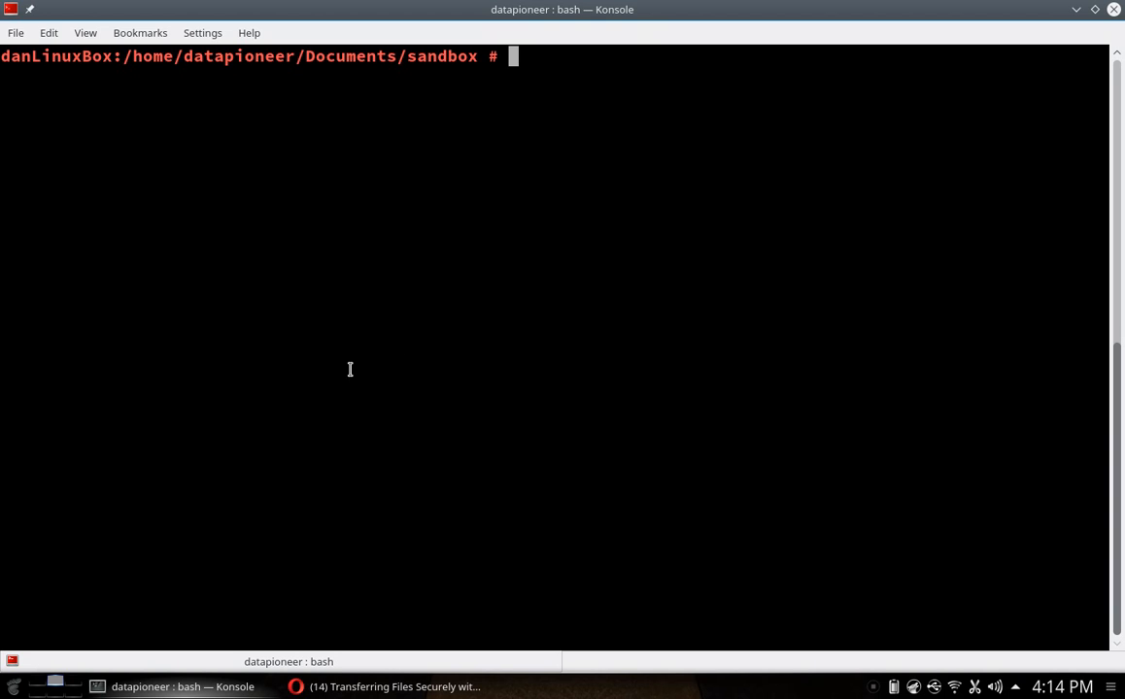
pyautogui.moveTo(583, 423)
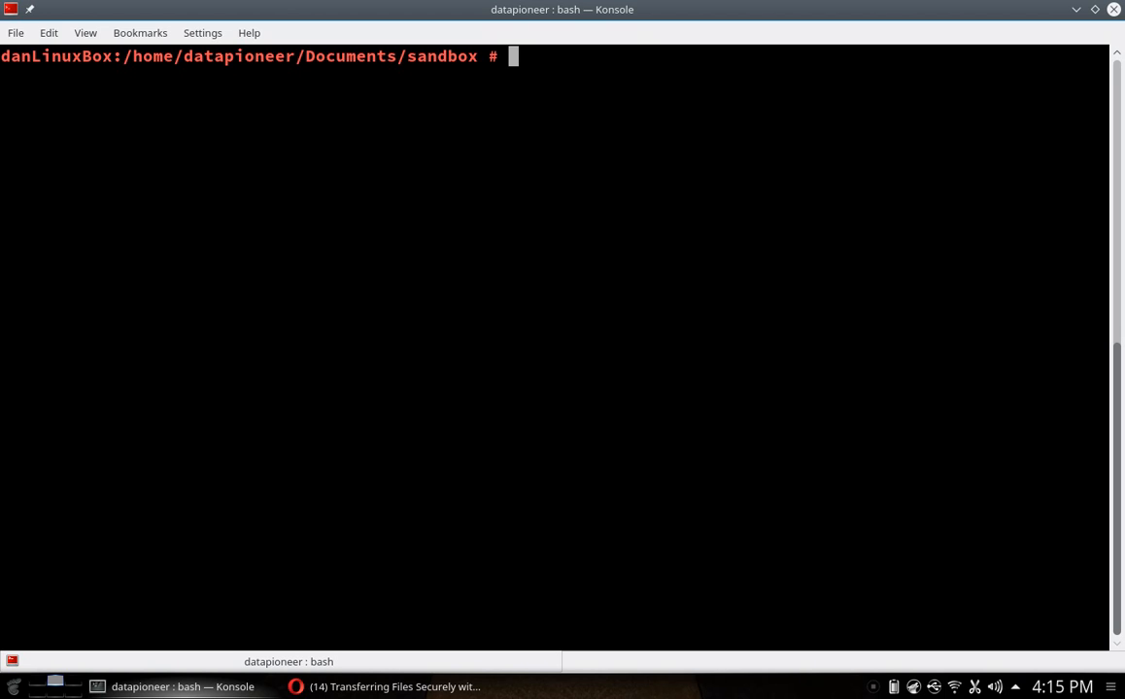
# List the local sandbox folder with ls to confirm it is empty, then begin an ssh command.
pyautogui.write('ls')
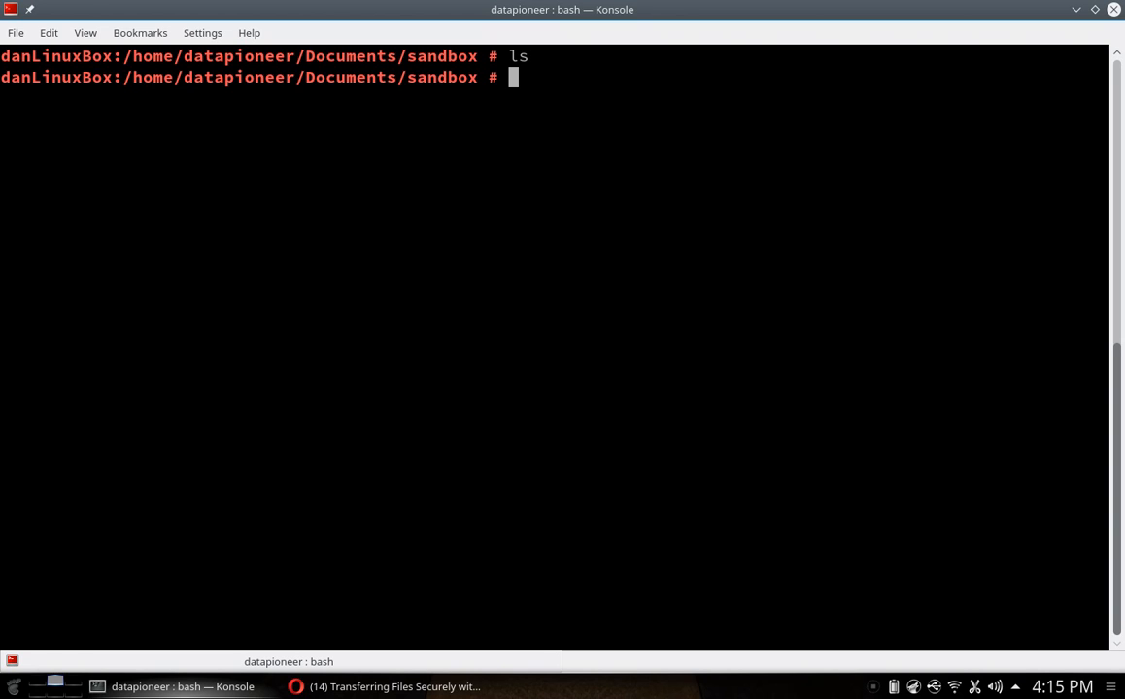
pyautogui.write('ssh')
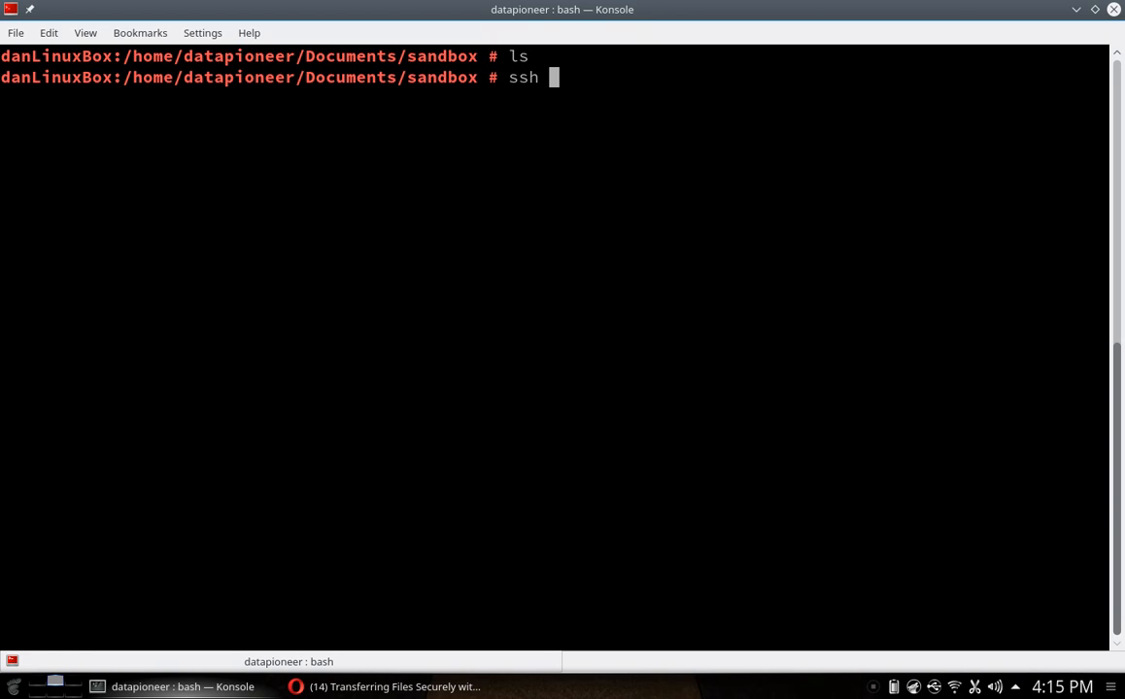
pyautogui.write('root')
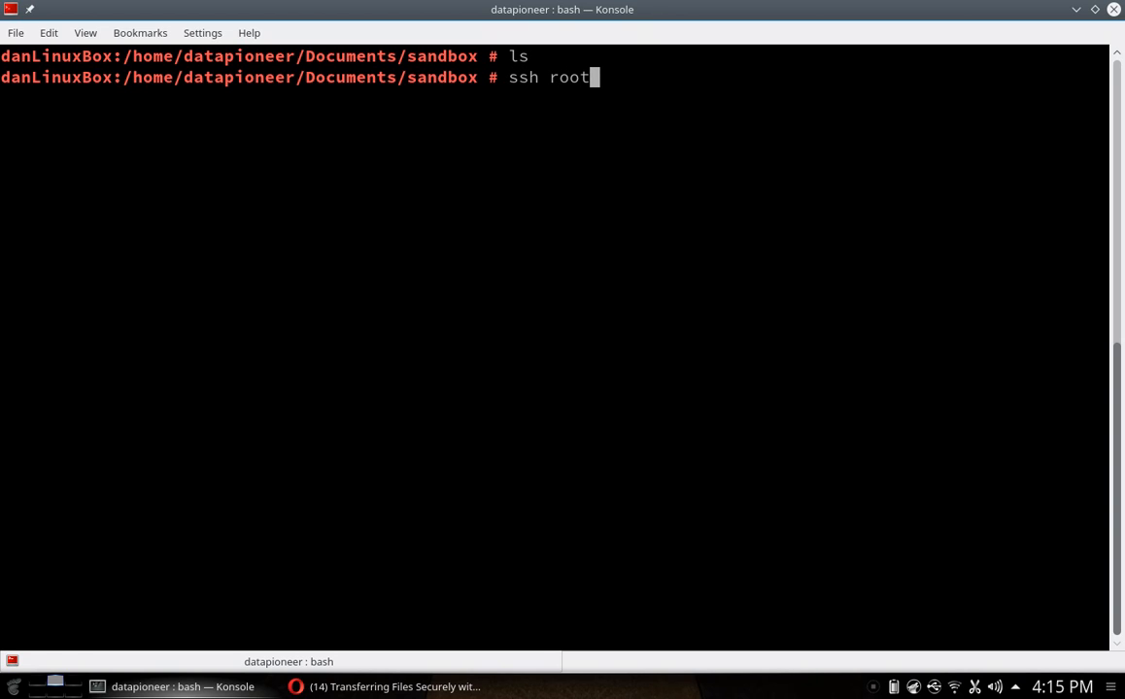
pyautogui.write('@')
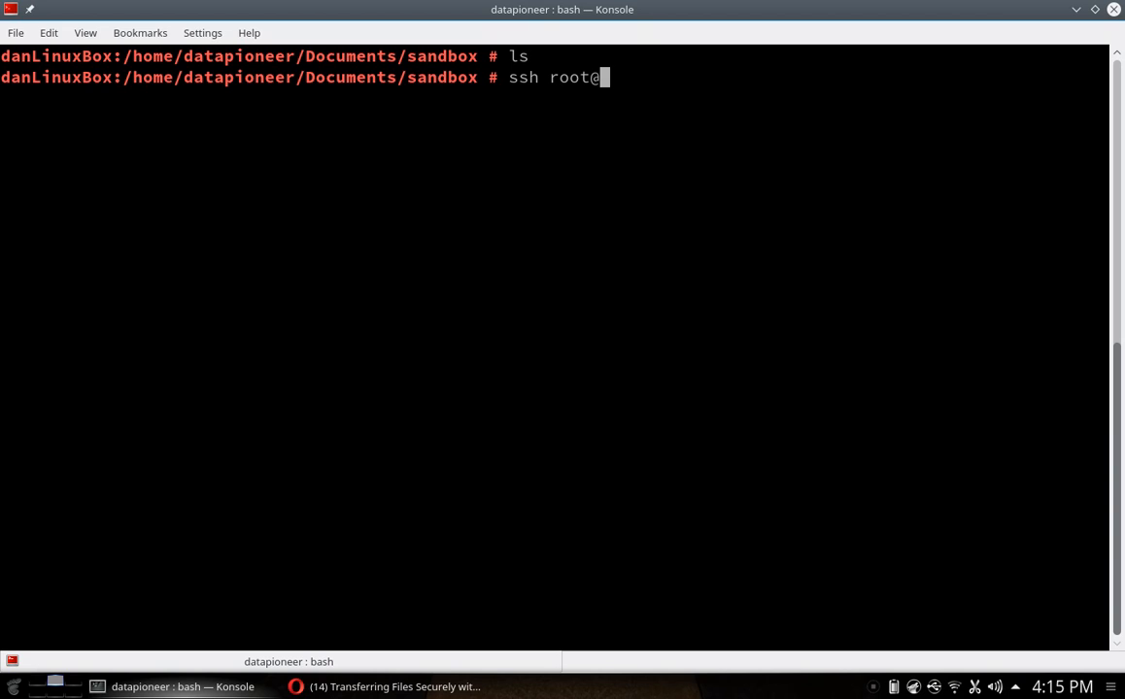
pyautogui.write('192.168.1')
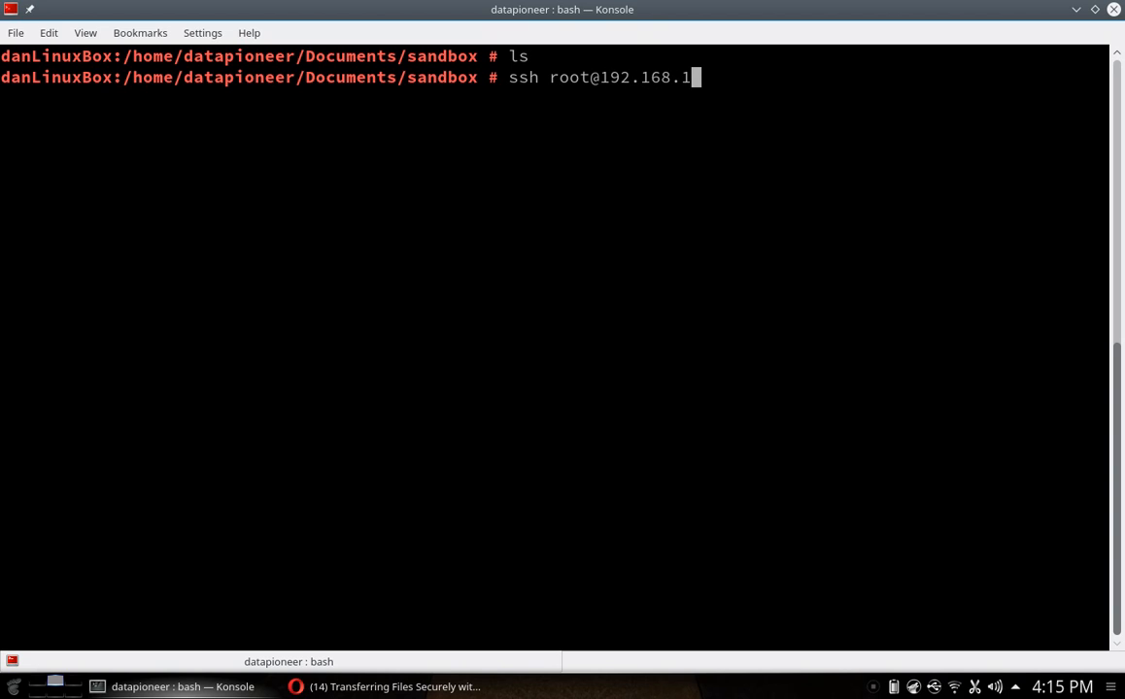
pyautogui.write('157')
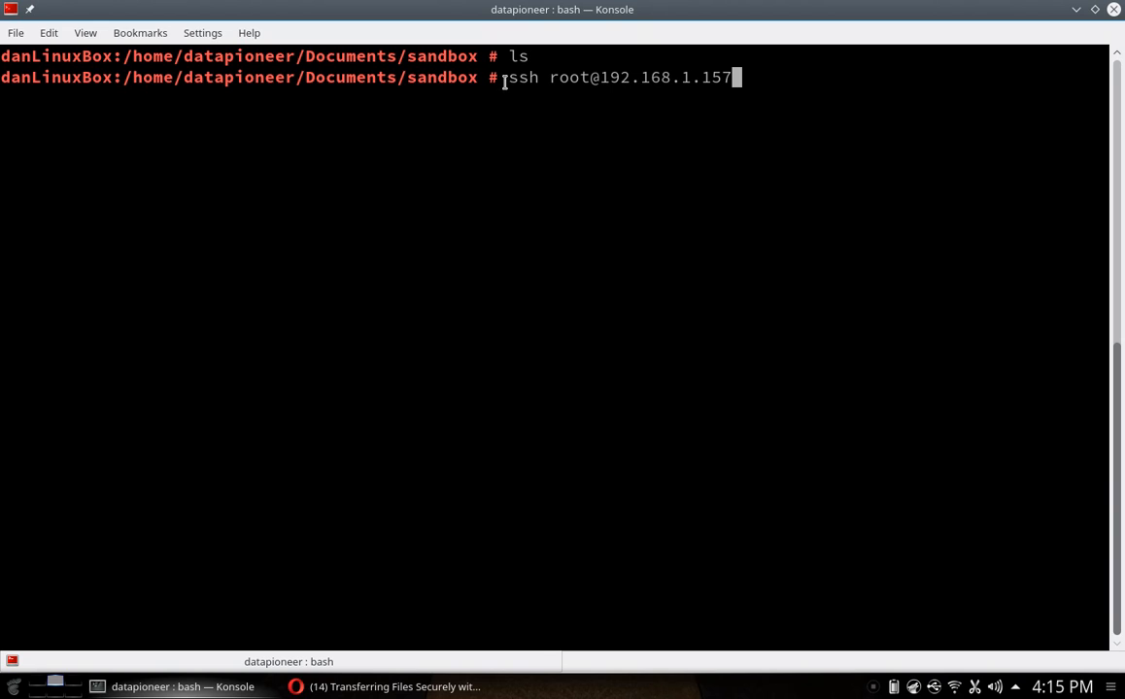
pyautogui.doubleClick(522, 78)
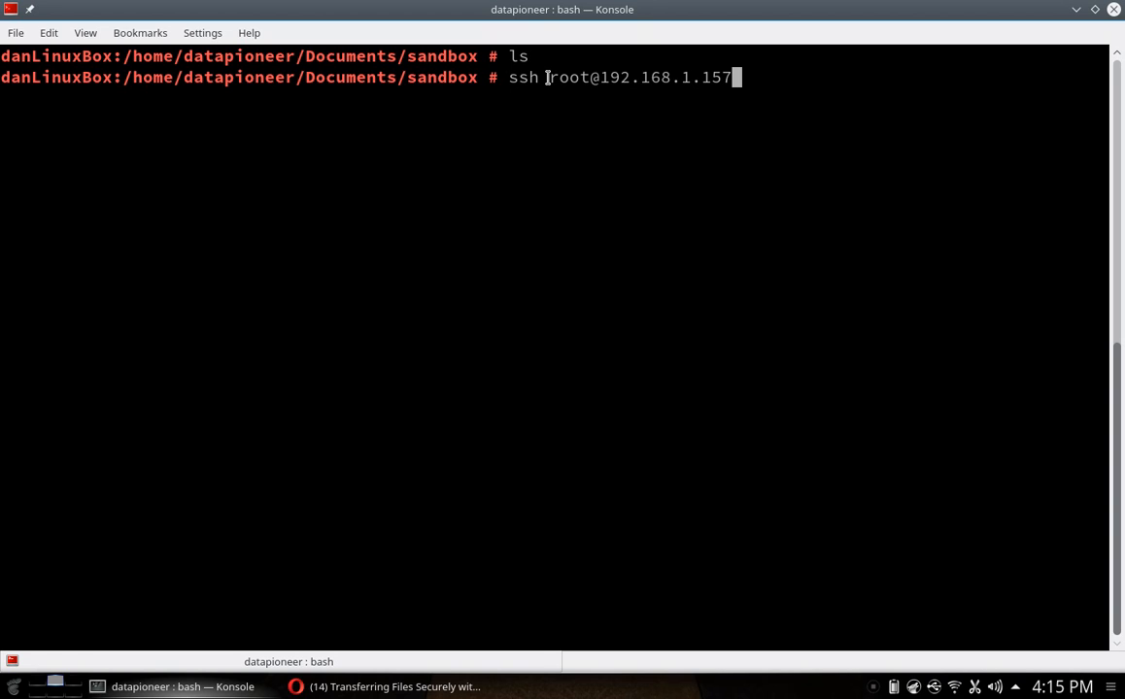
pyautogui.doubleClick(567, 78)
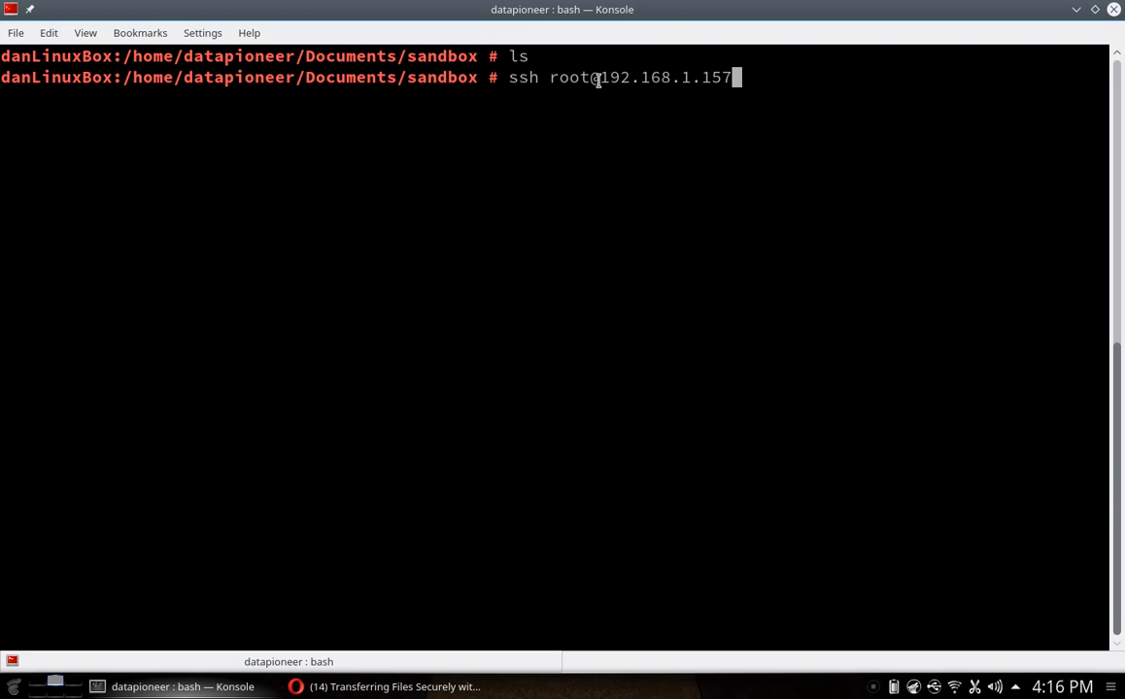
pyautogui.doubleClick(662, 77)
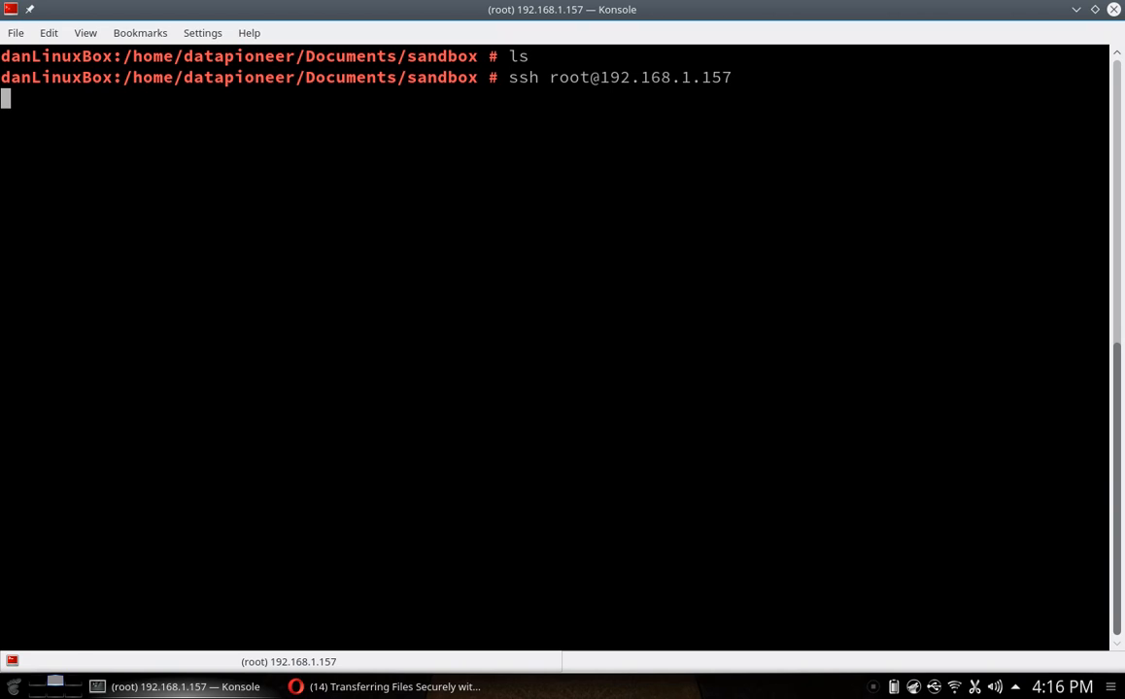
pyautogui.press('Return')
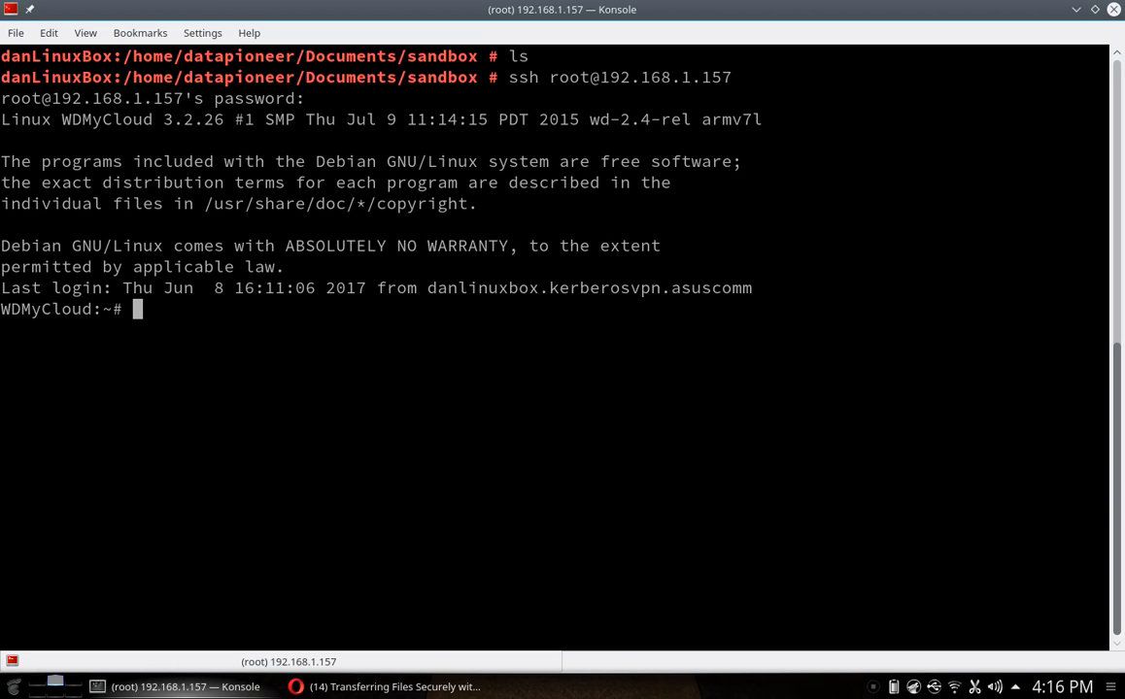
# Change into /shares/DanStorage/sandbox, confirm it is empty, then exit back to the local prompt.
pyautogui.write('cd')
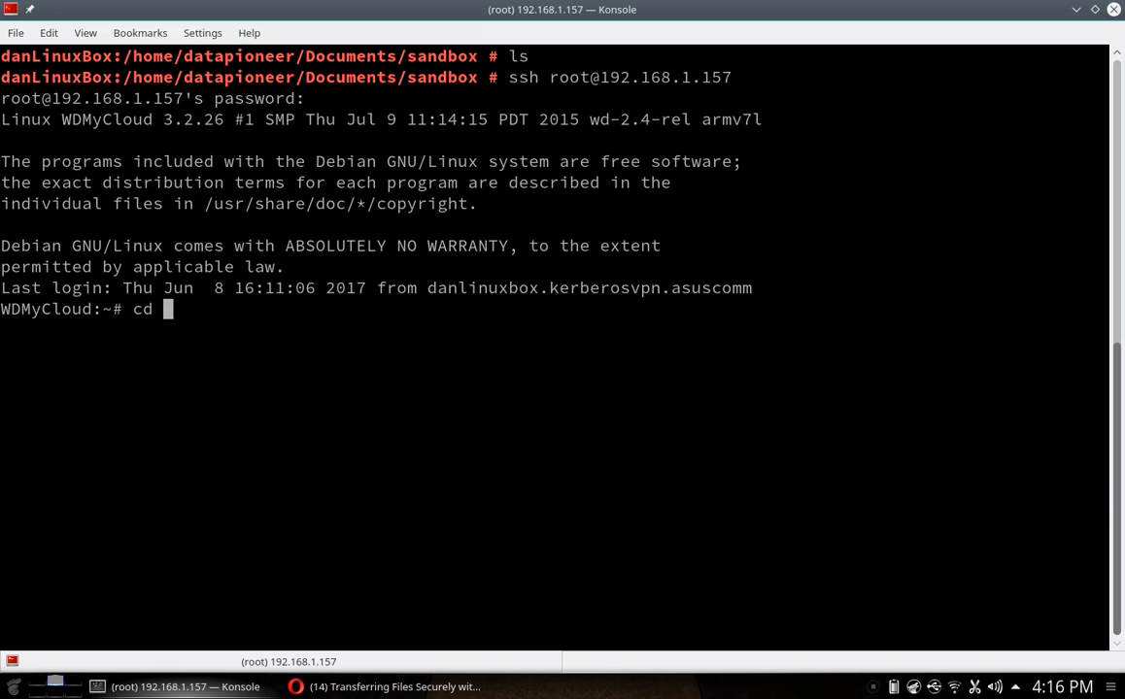
pyautogui.write('/')
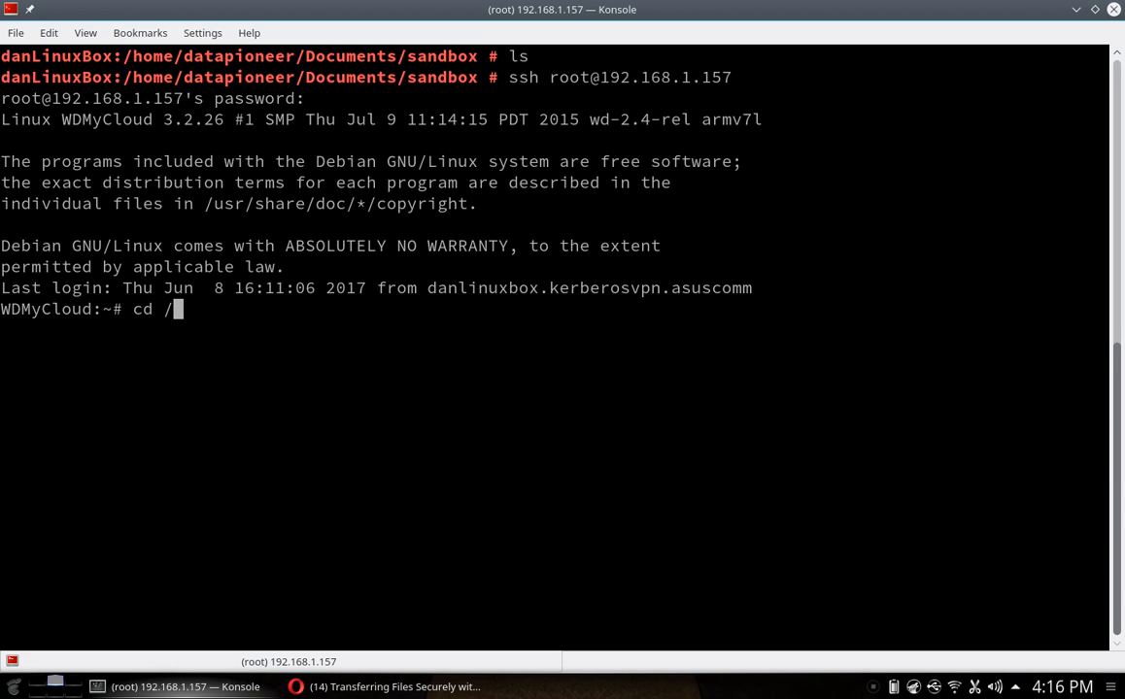
pyautogui.write('shar')
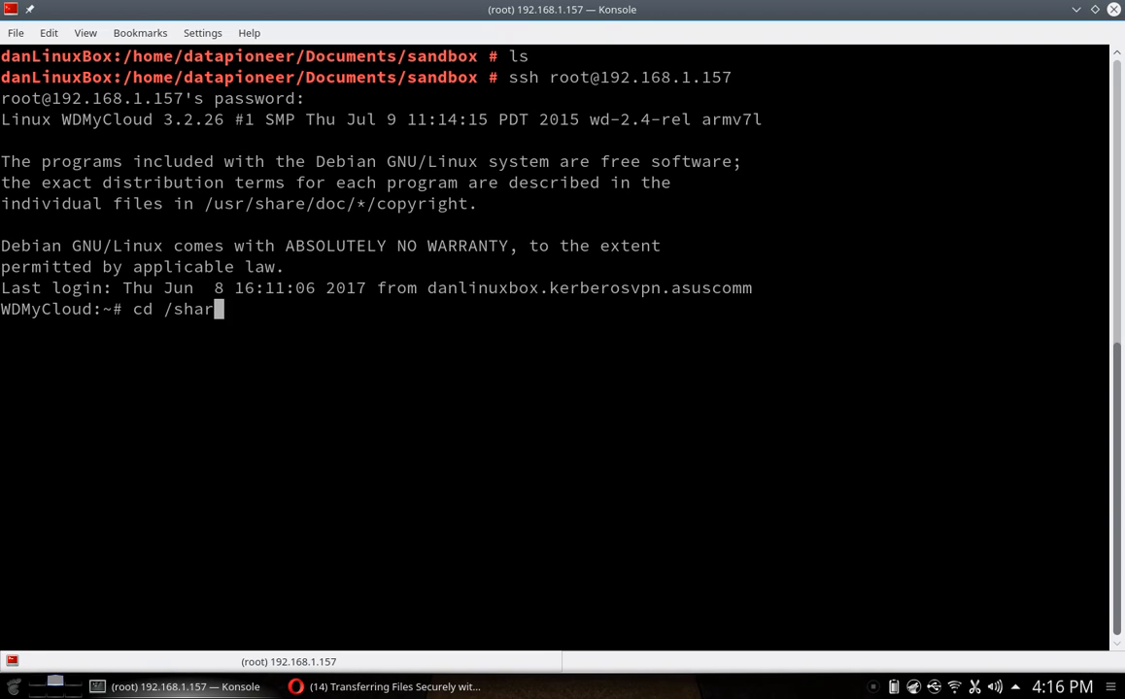
pyautogui.write('es/D')
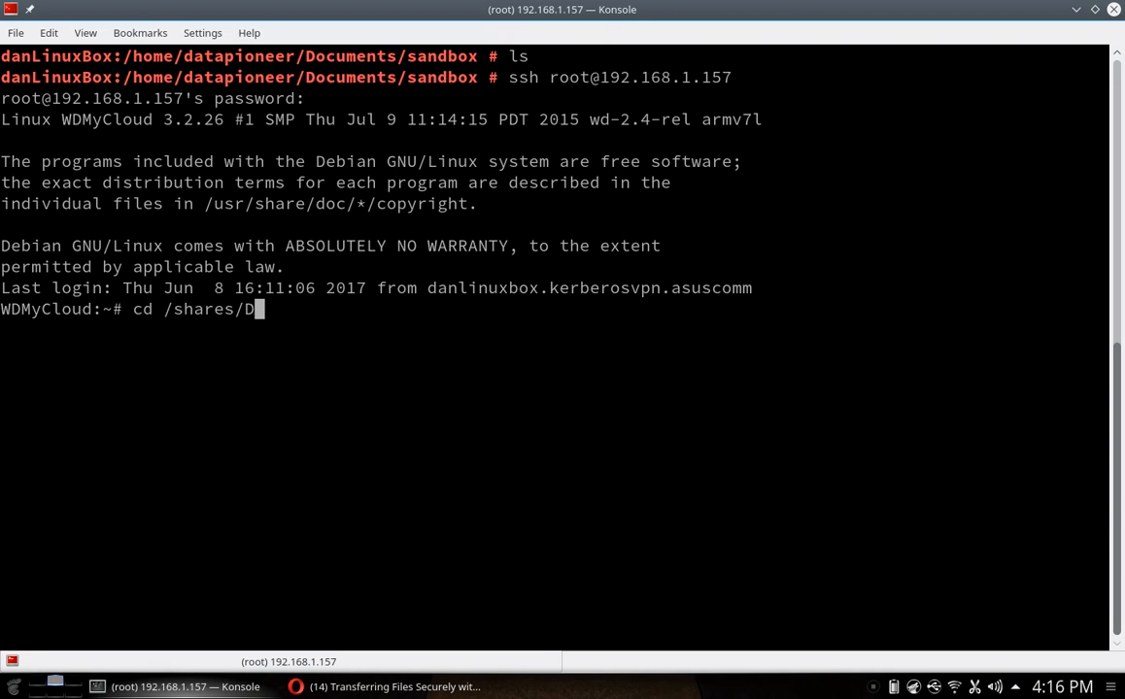
pyautogui.write('anStorag')
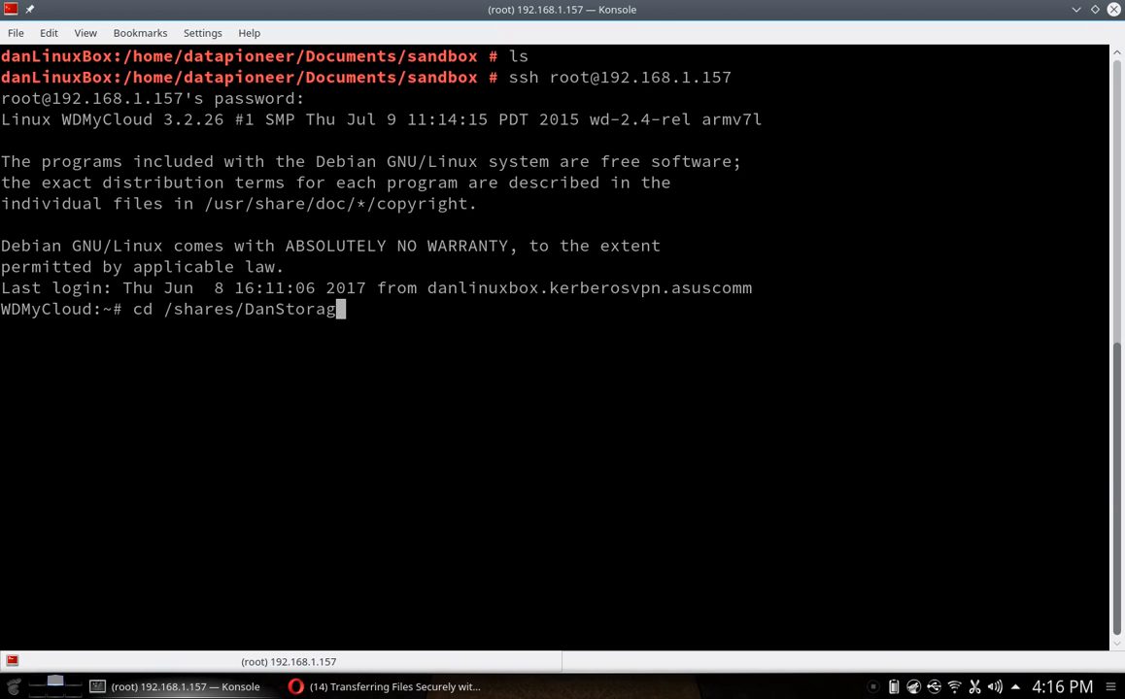
pyautogui.write('/sandbox')
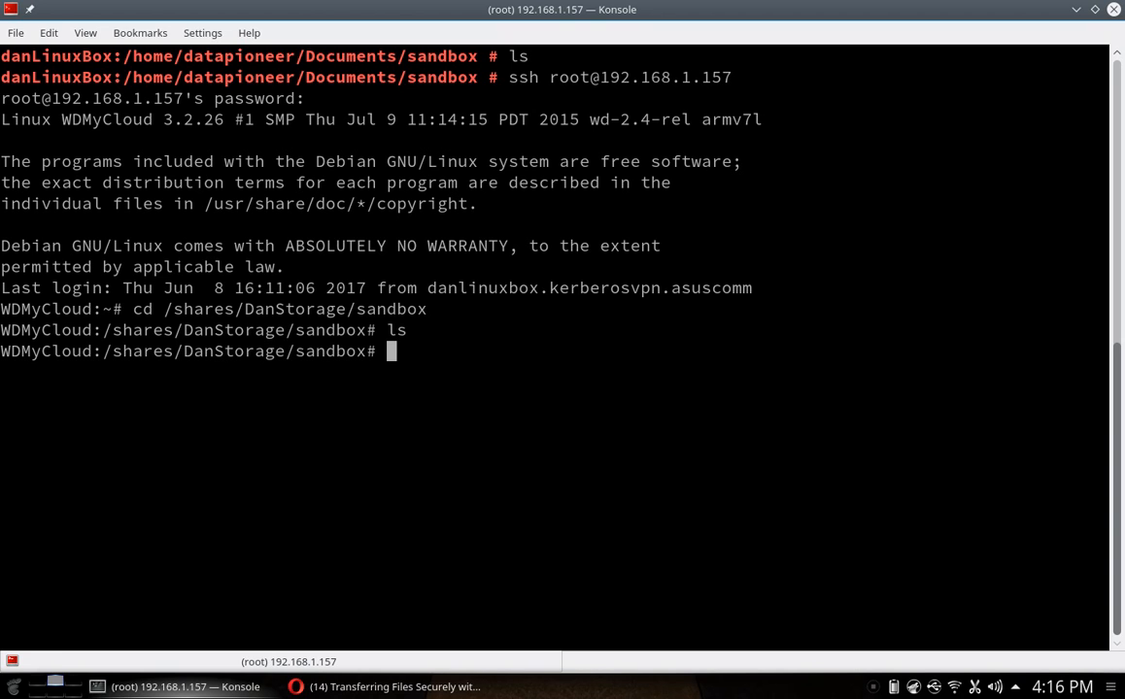
pyautogui.write('exit')
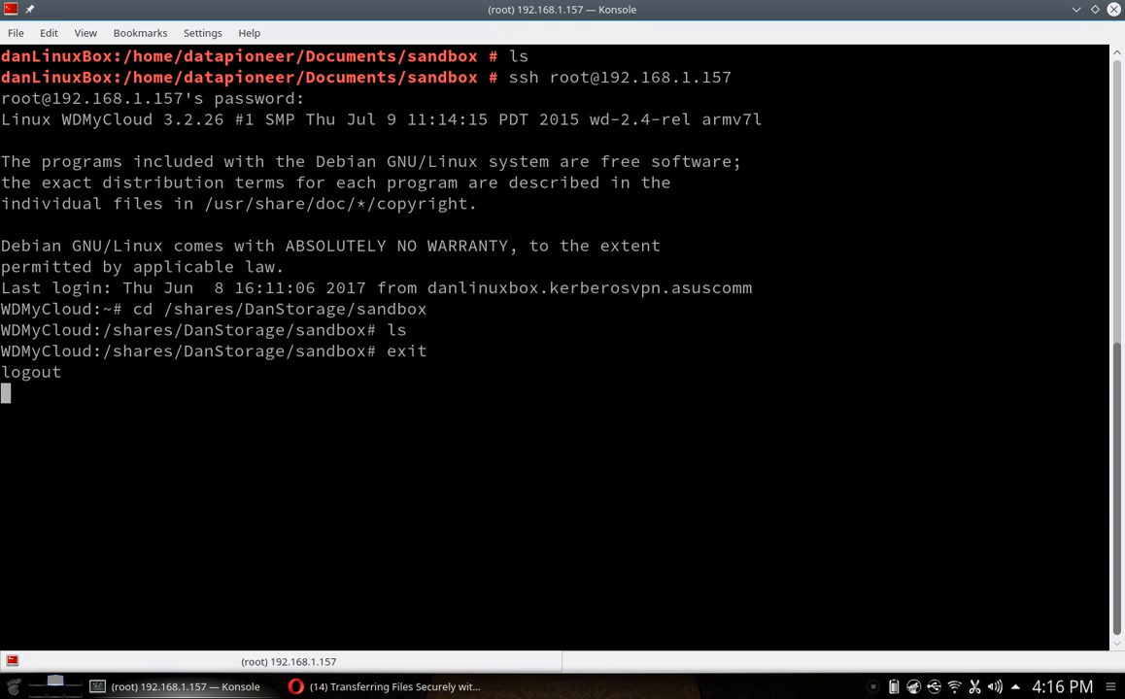
pyautogui.press('Return')
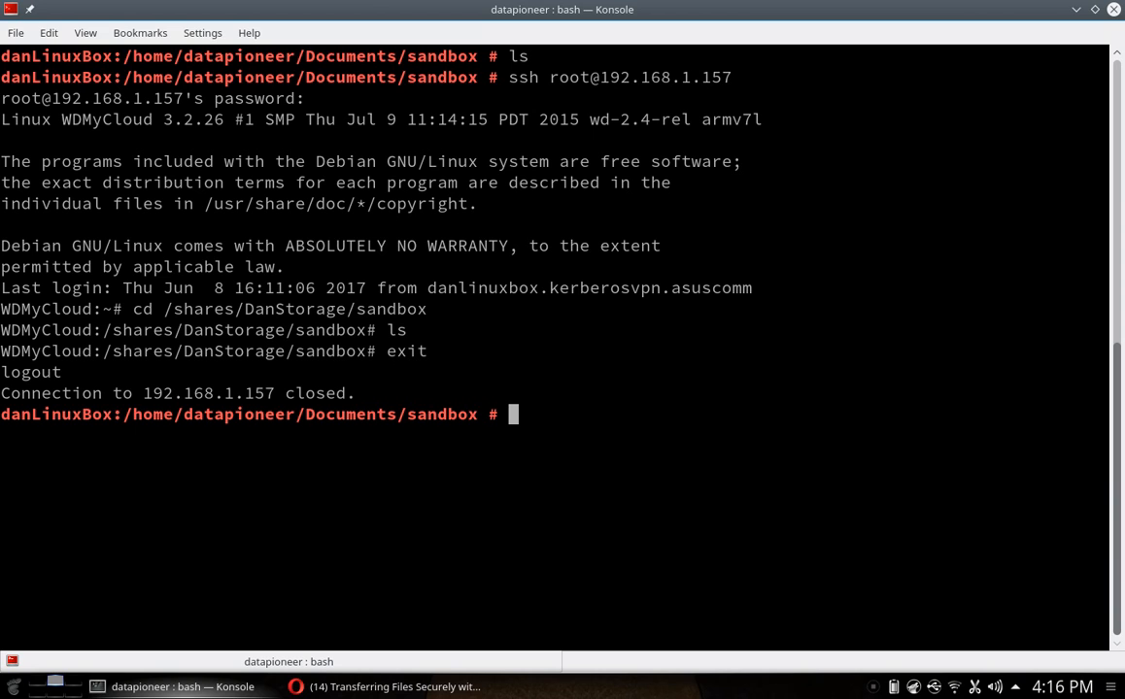
# Create empty files with touch file{1..5}.txt in the local sandbox and list them.
pyautogui.write('ls')
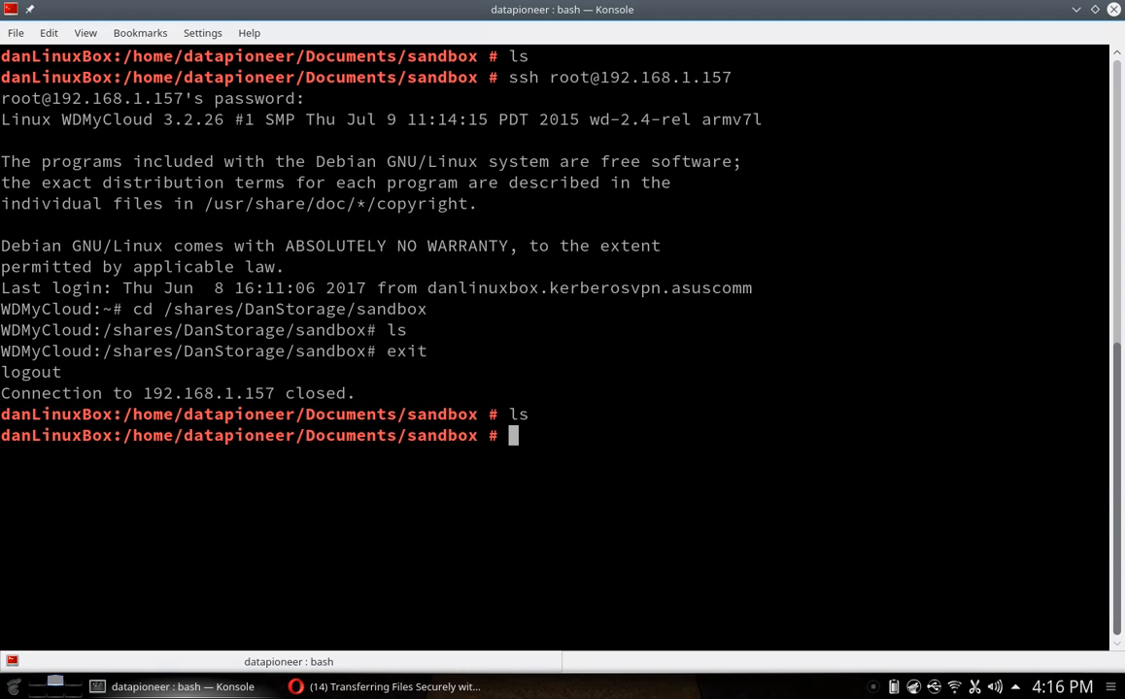
pyautogui.write('touch')
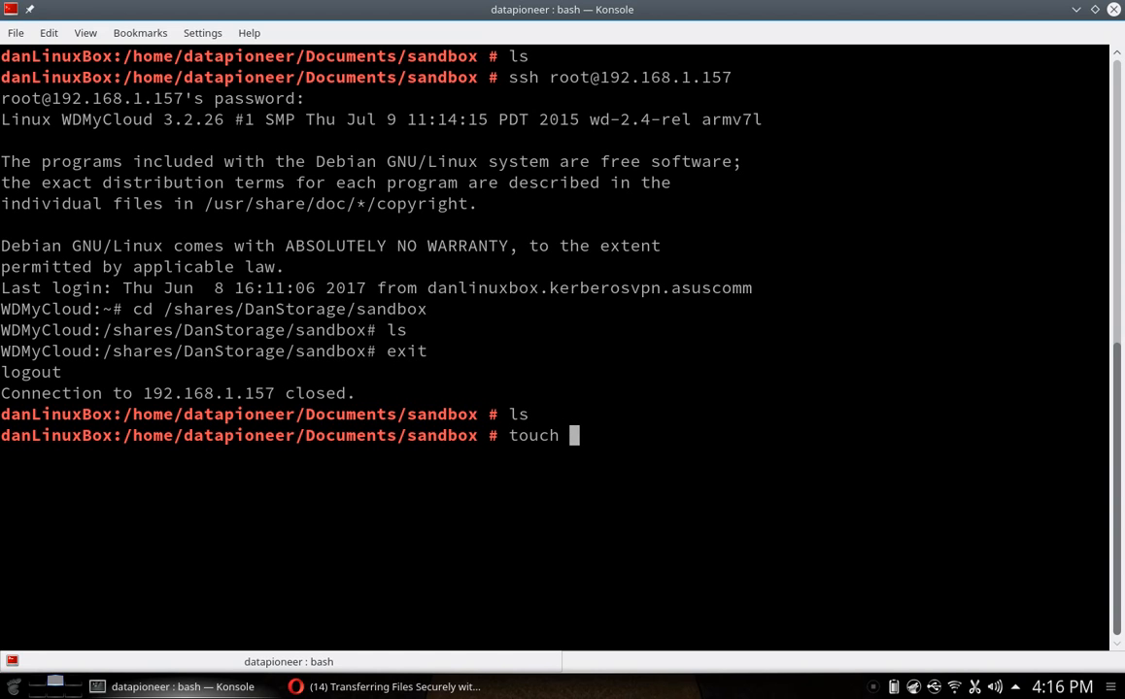
pyautogui.write('file')
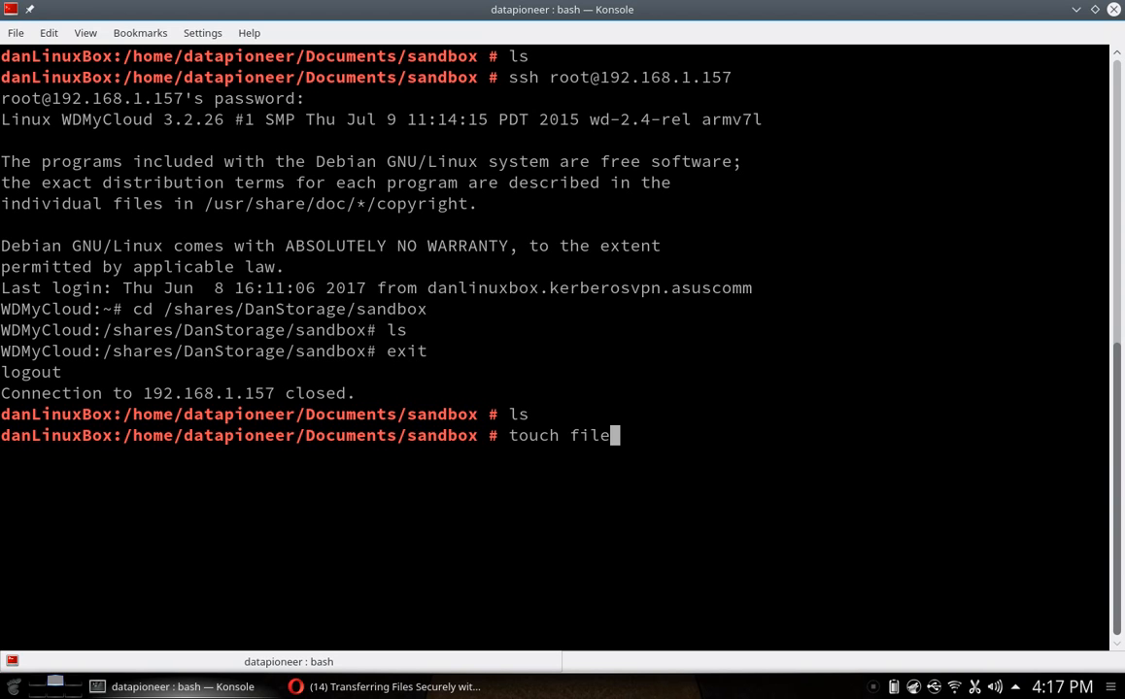
pyautogui.write('{1.')
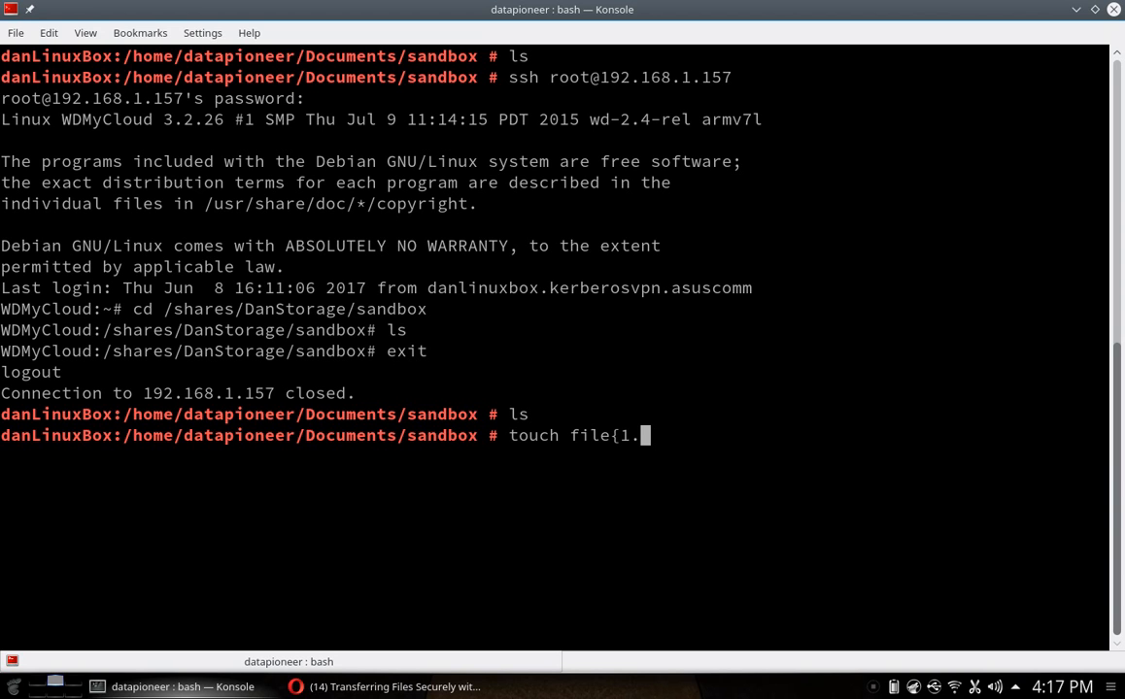
pyautogui.write('.')
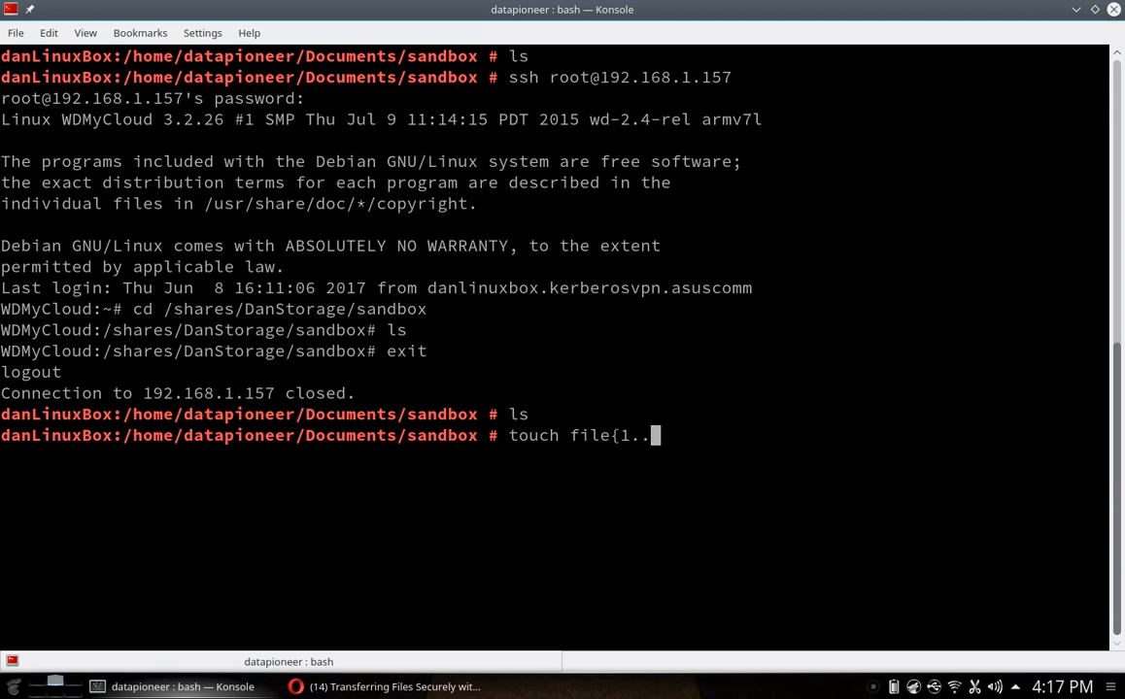
pyautogui.write('5}.txt')
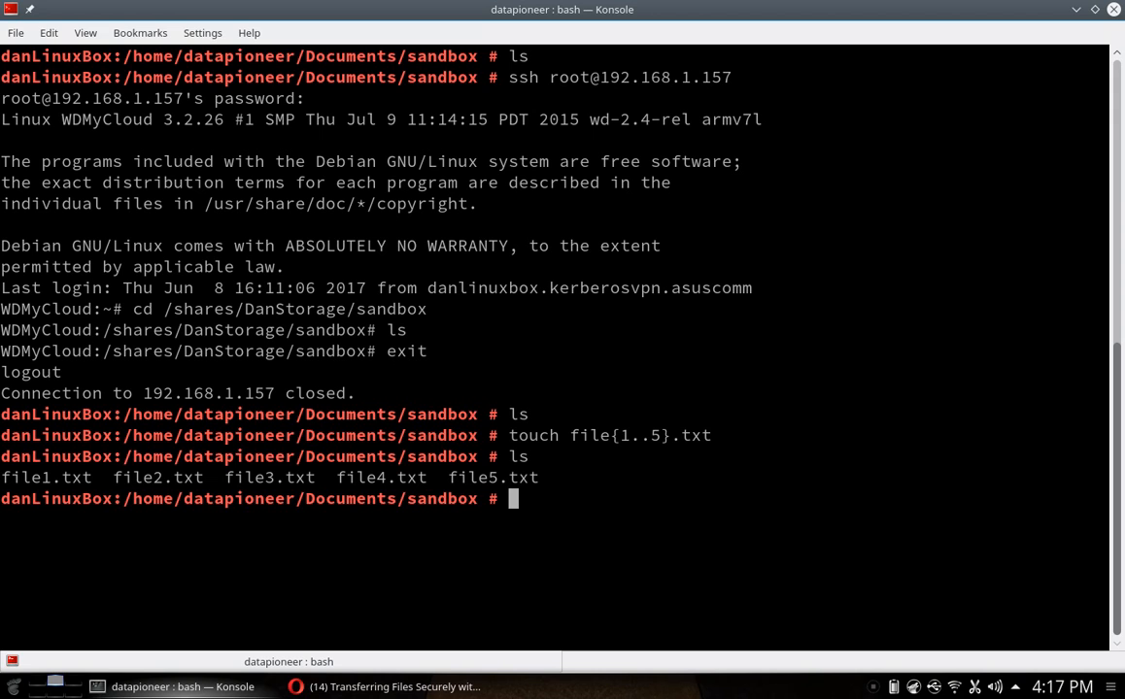
pyautogui.write('sftp')
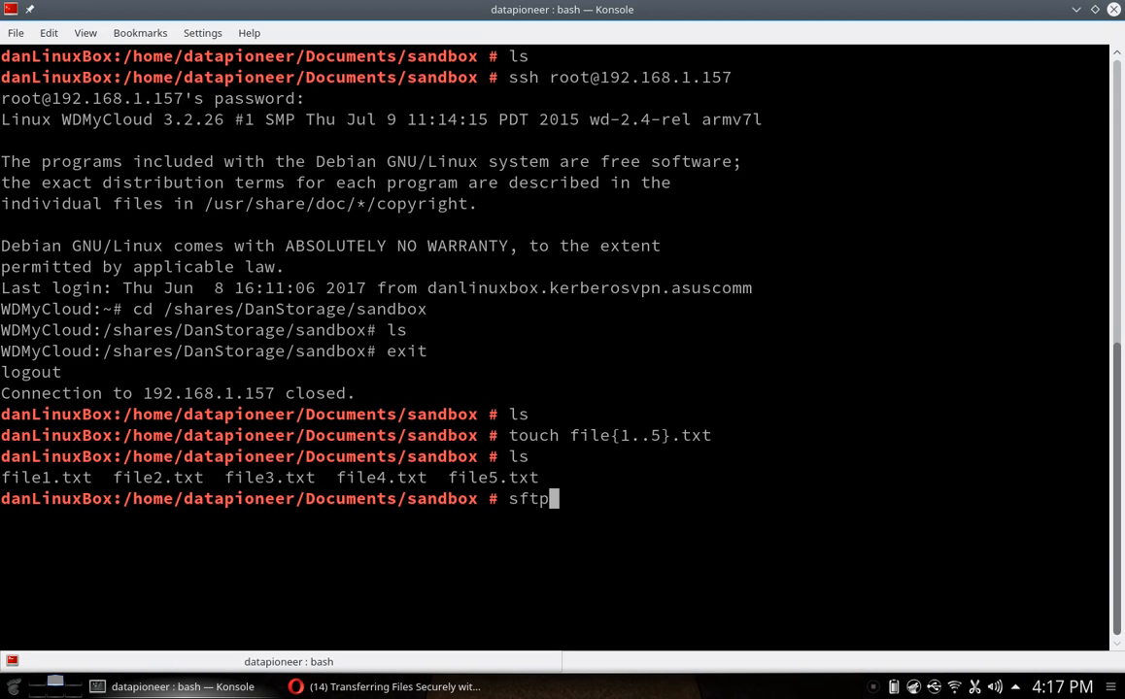
pyautogui.write('root@192')
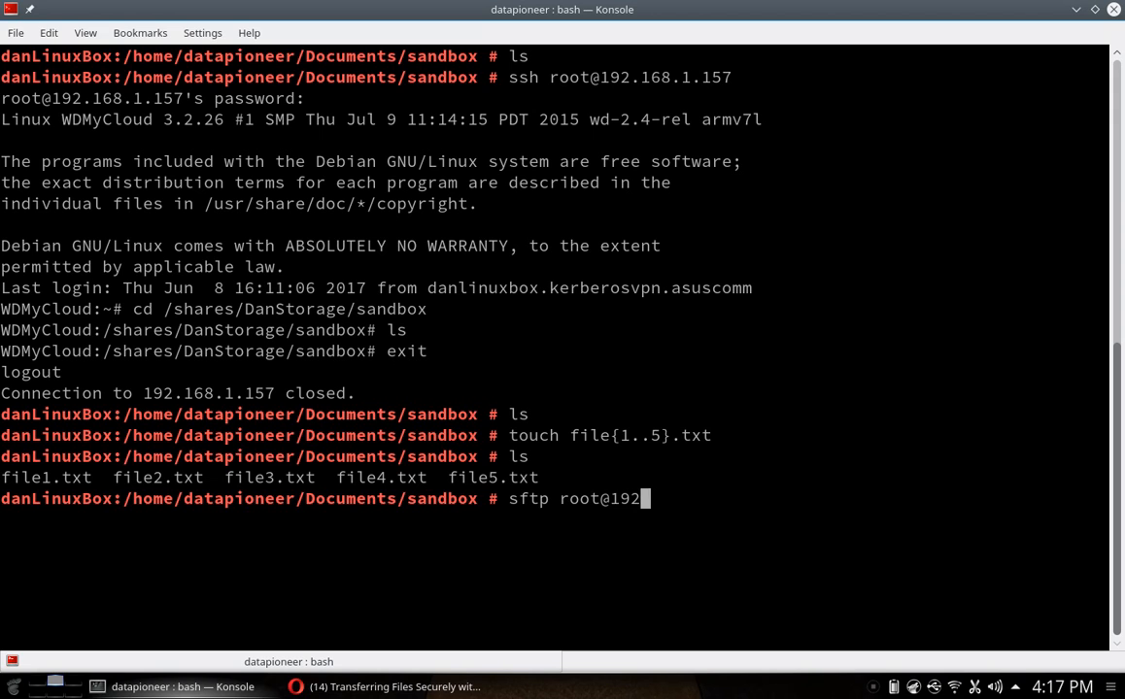
pyautogui.write('.168.1.157')
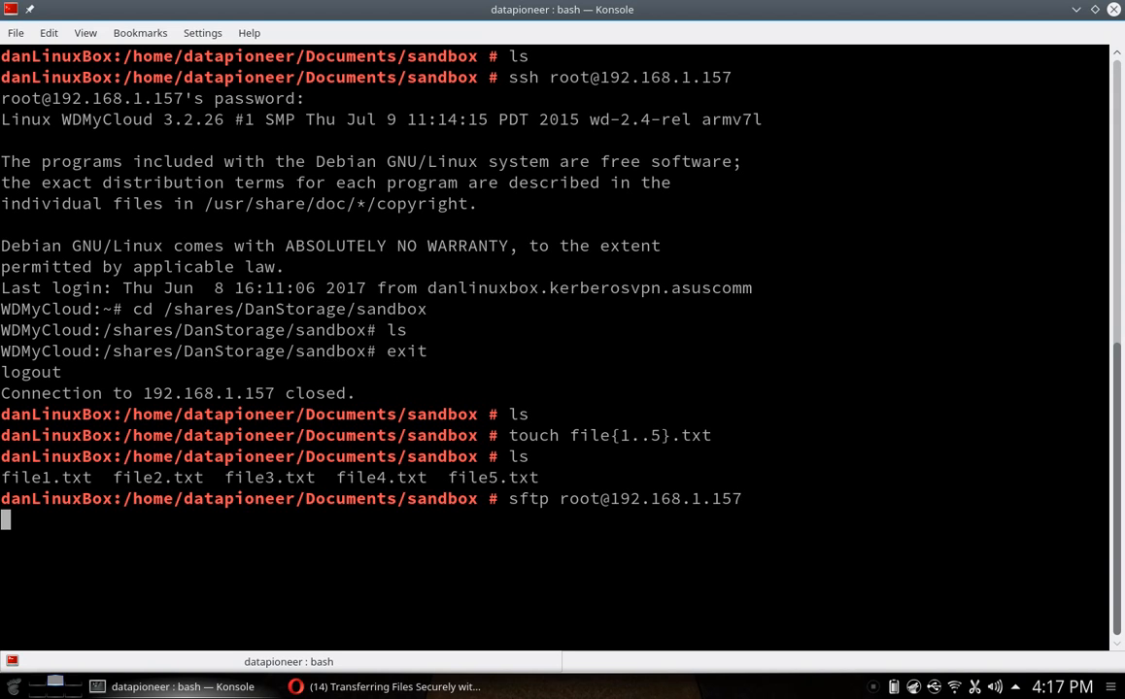
pyautogui.press('Return')
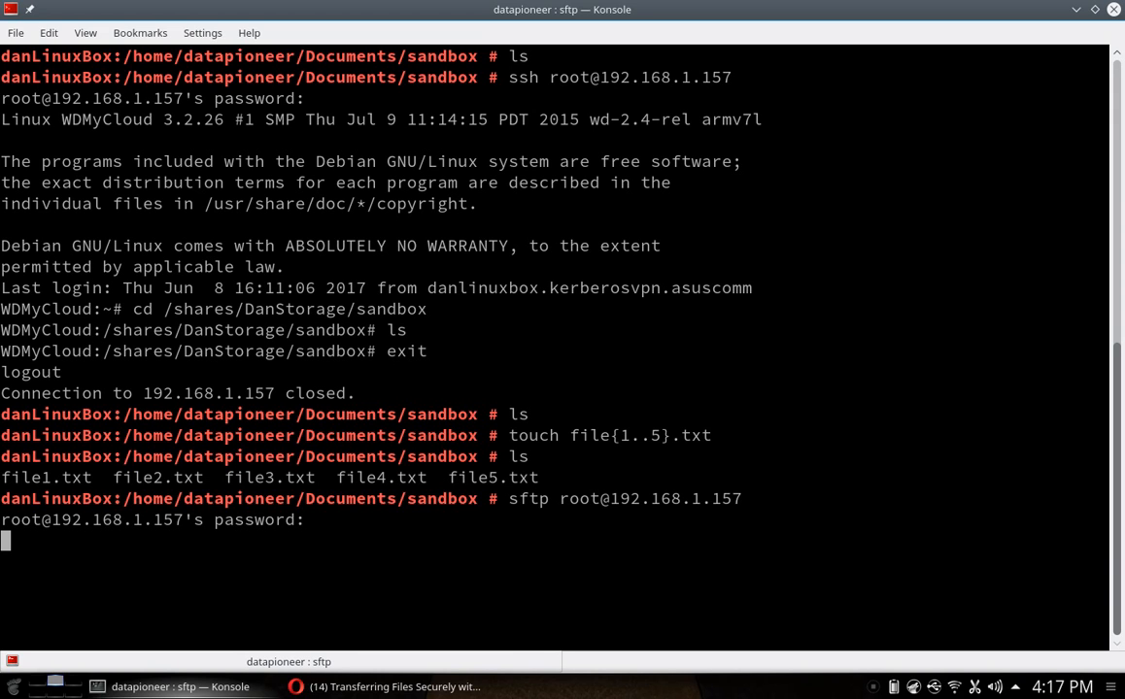
pyautogui.press('Return')
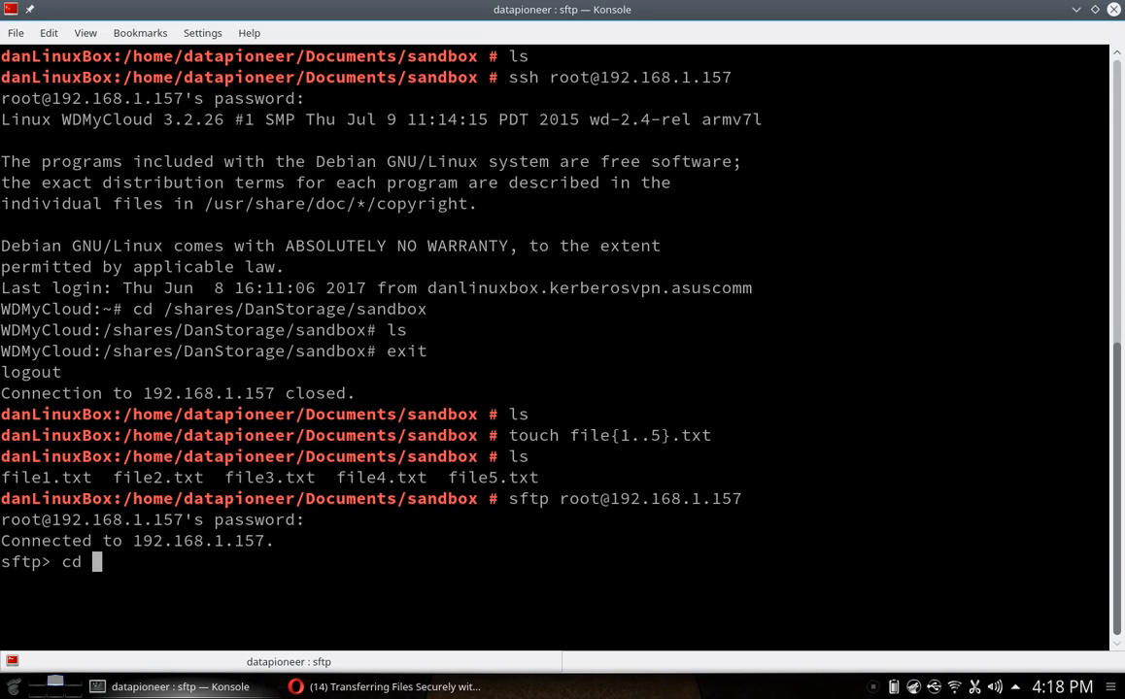
# Change into /shares/DanStorage/sandbox in sftp and list it to confirm it is empty.
pyautogui.write('/sh')
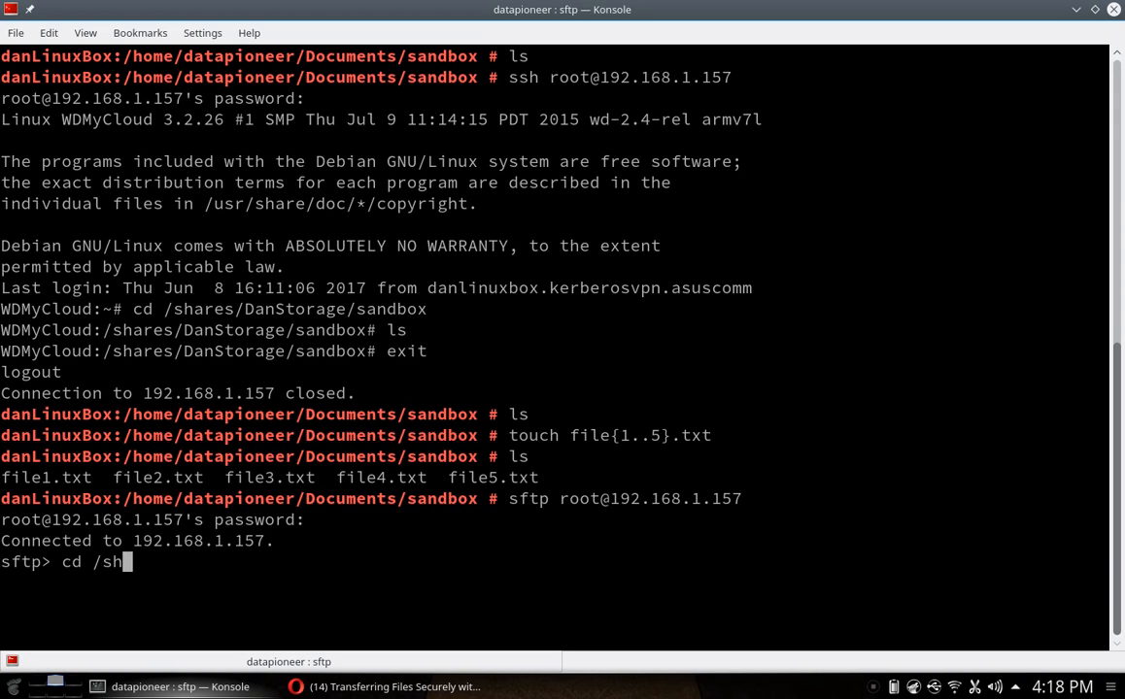
pyautogui.write('ares/DanStorage/')
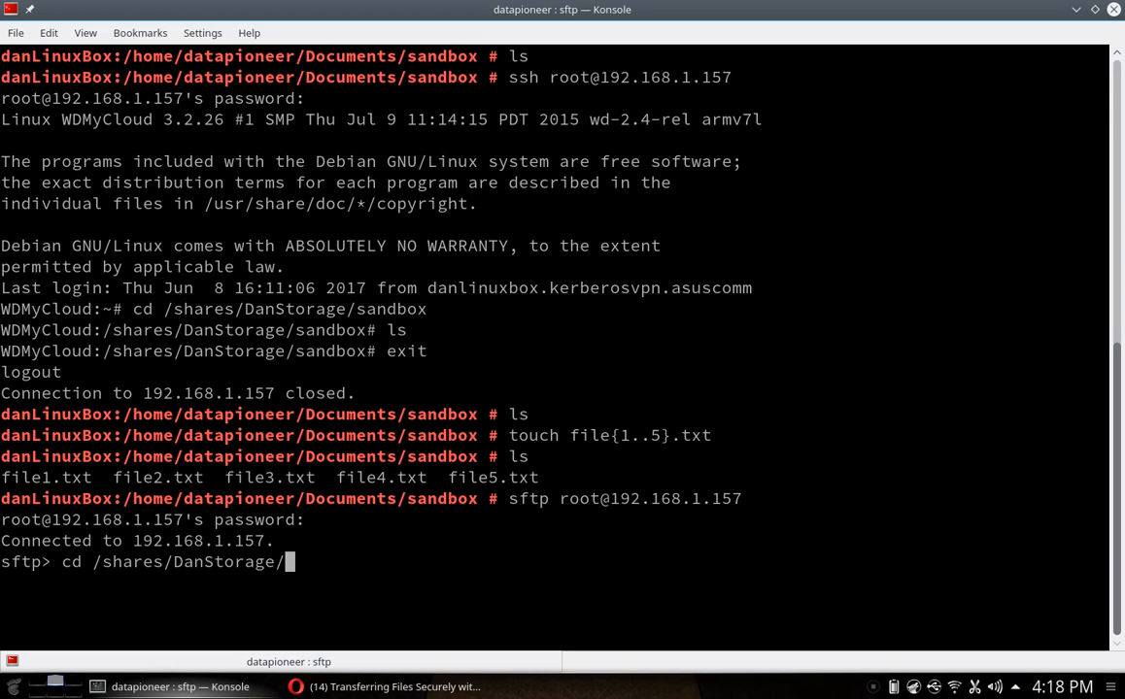
pyautogui.write('sandbox')
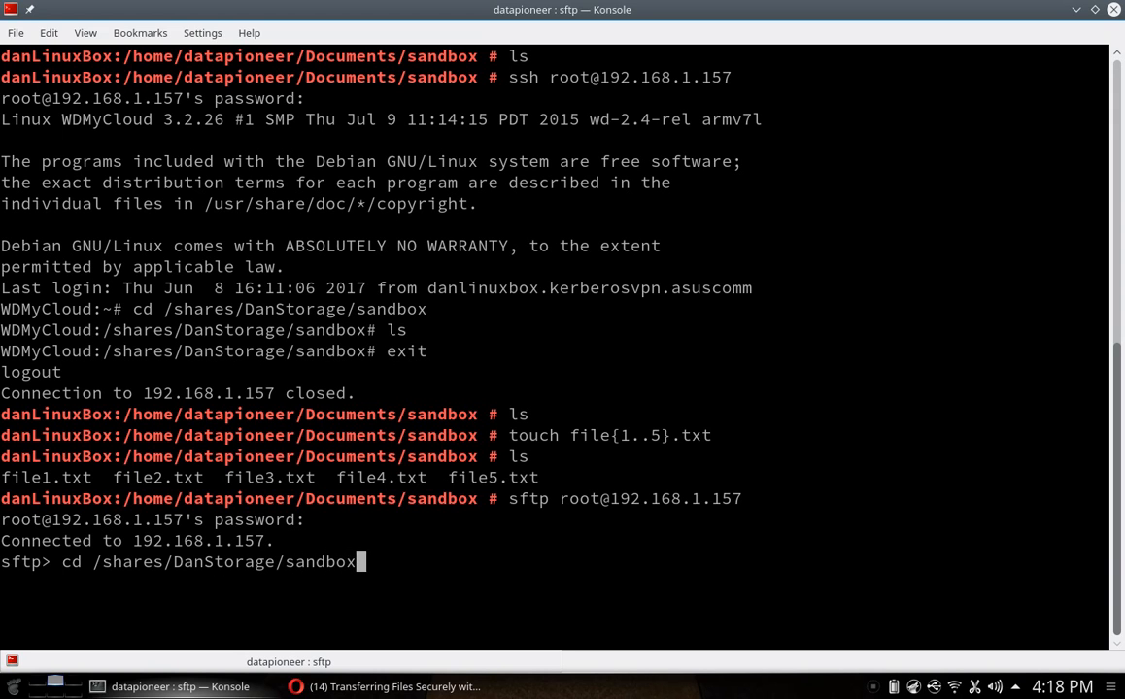
pyautogui.write('ls')
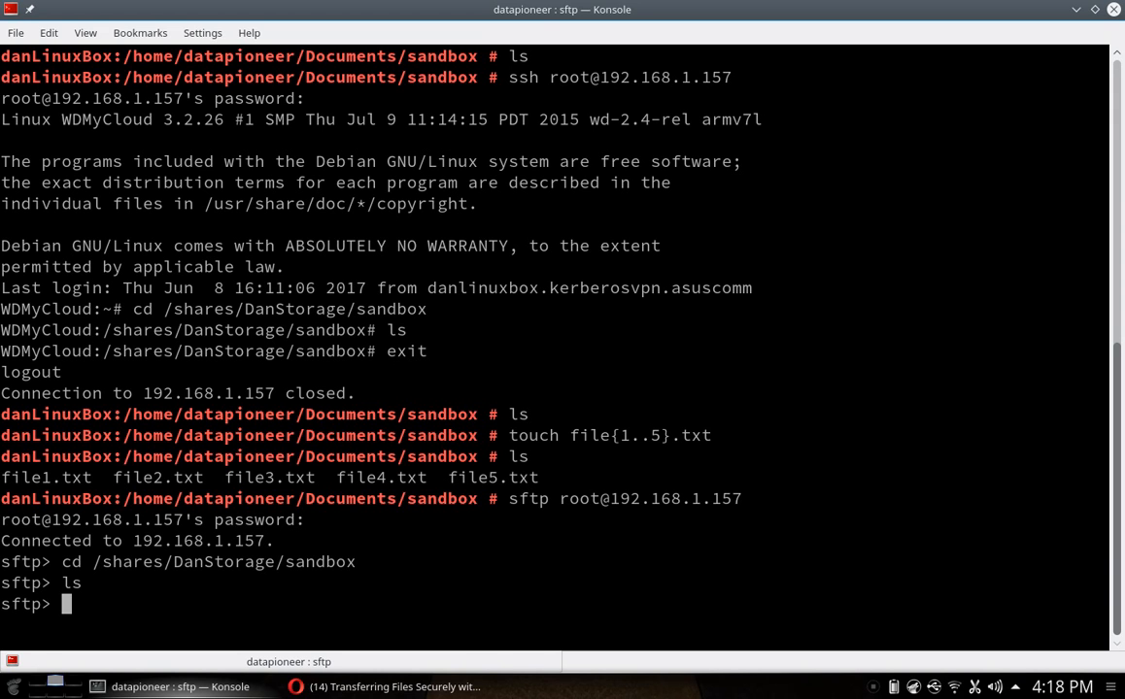
# Upload file* to /shares/DanStorage/sandbox with mput.
pyautogui.write('mpu')
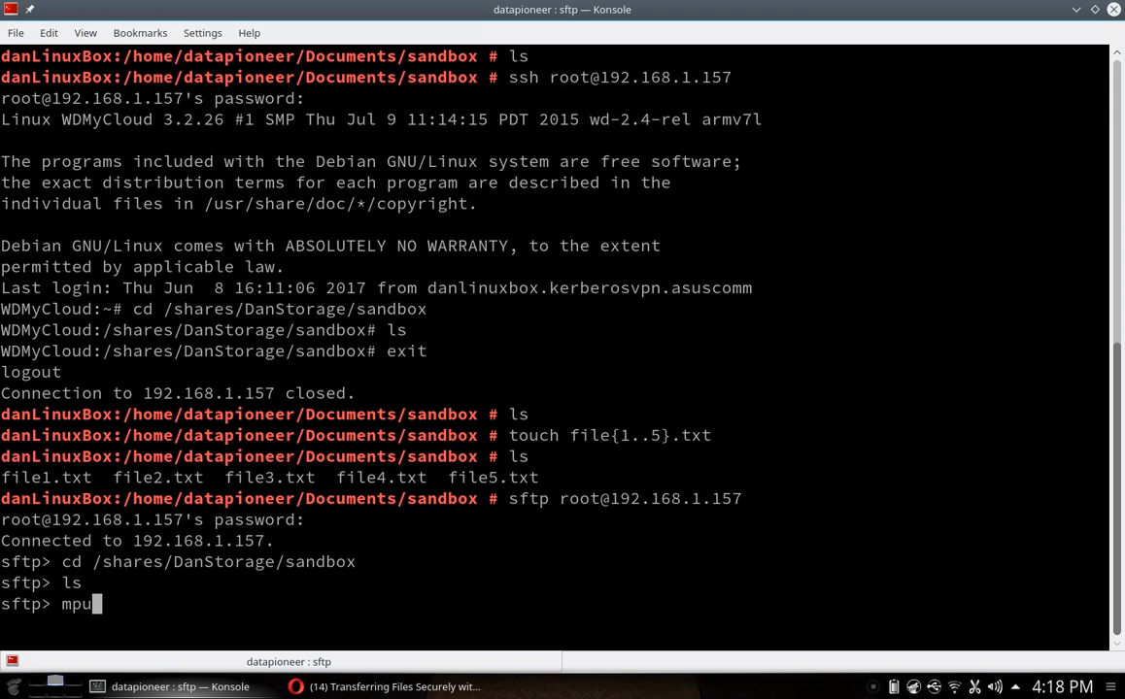
pyautogui.write('t')
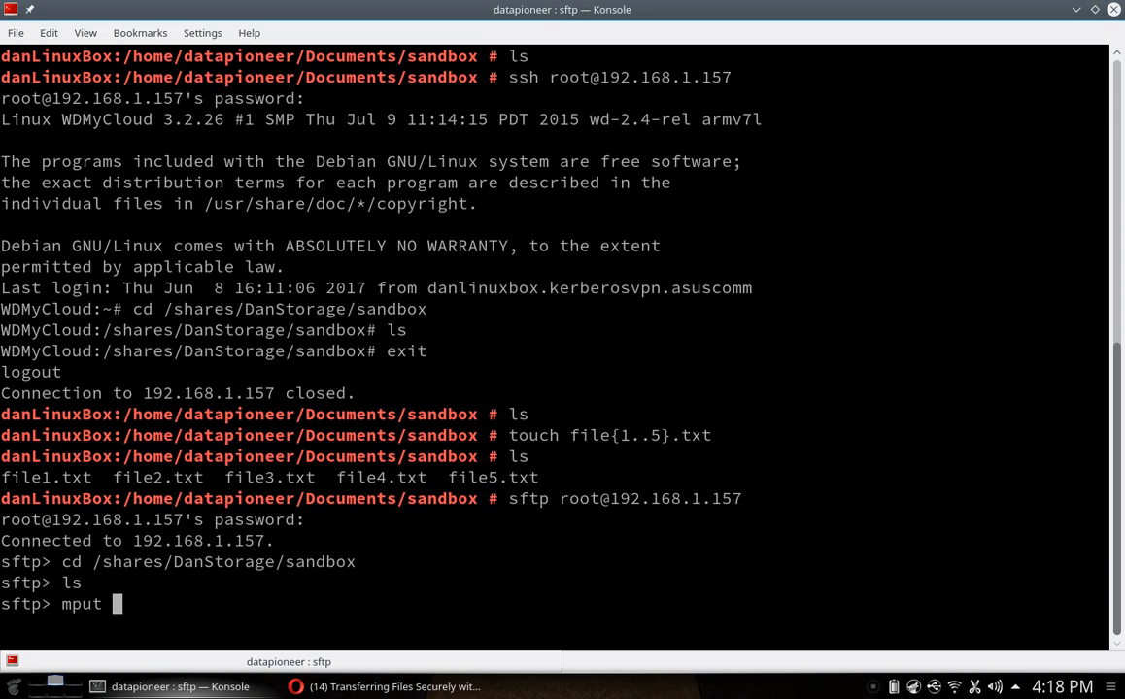
pyautogui.write('file*')
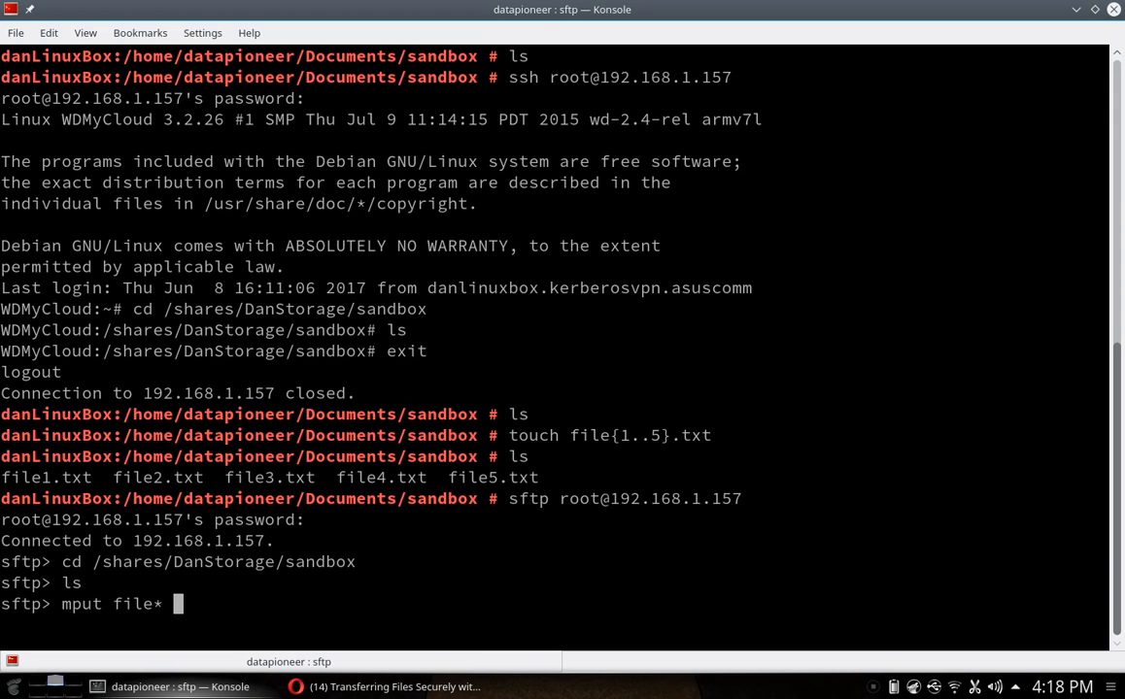
pyautogui.write('/')
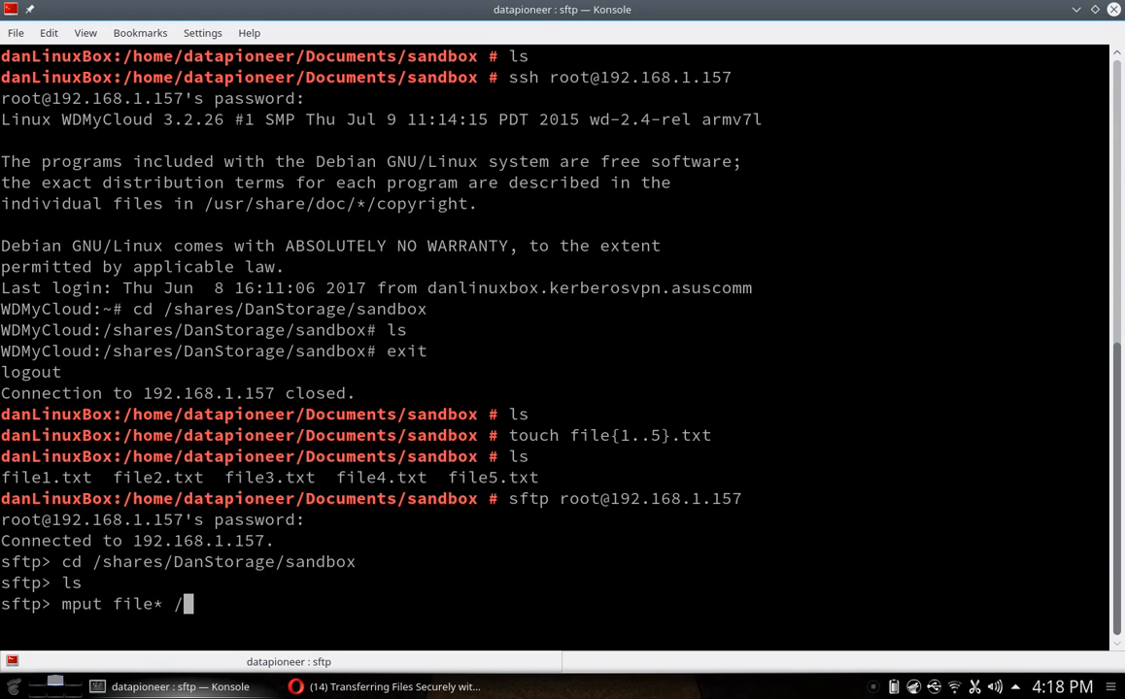
pyautogui.write('shares/D')
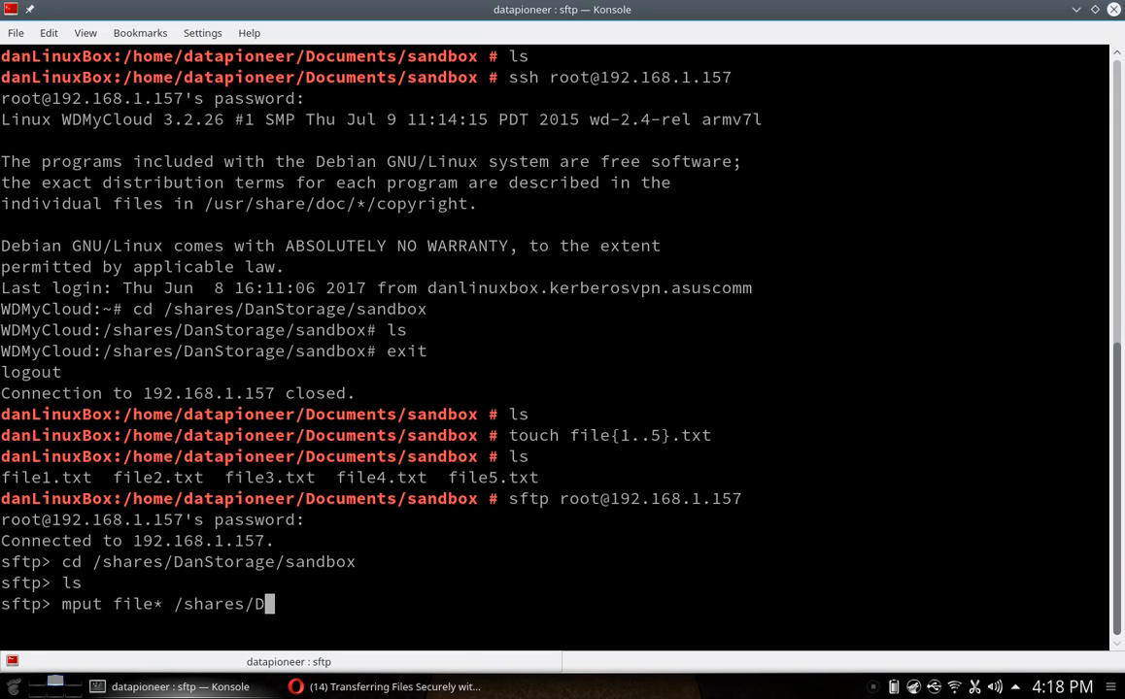
pyautogui.write('anStorage/')
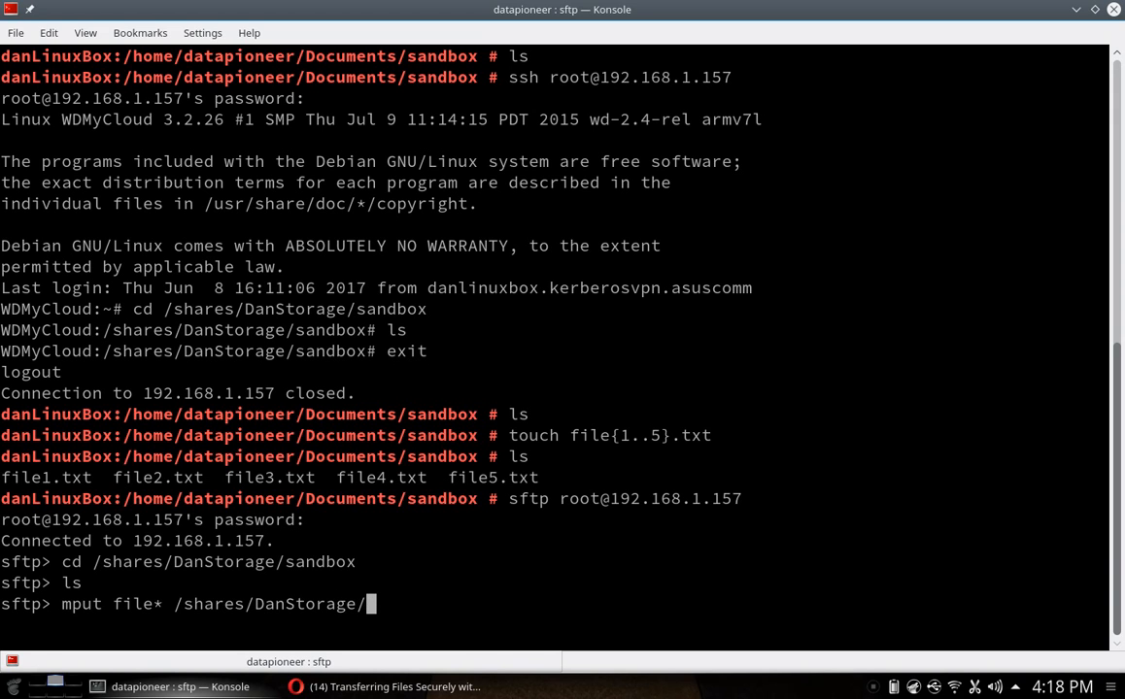
pyautogui.write('sandbox')
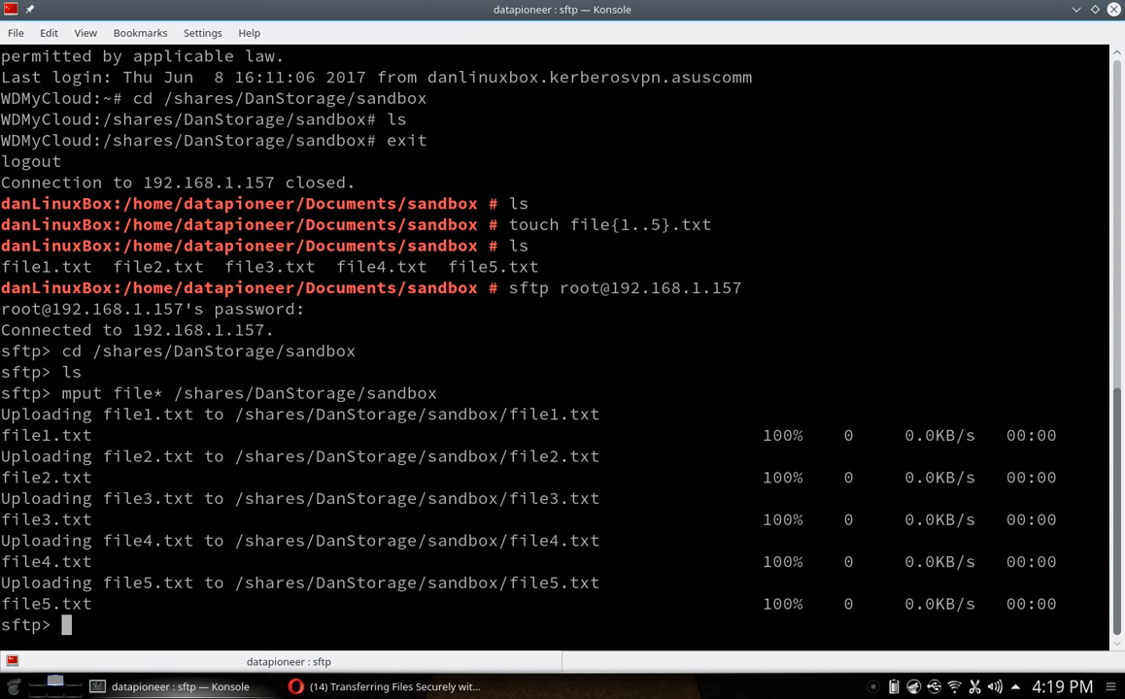
# Change into the remote sandbox, list file1–file5.txt there, and prepare to exit sftp.
pyautogui.write('c')
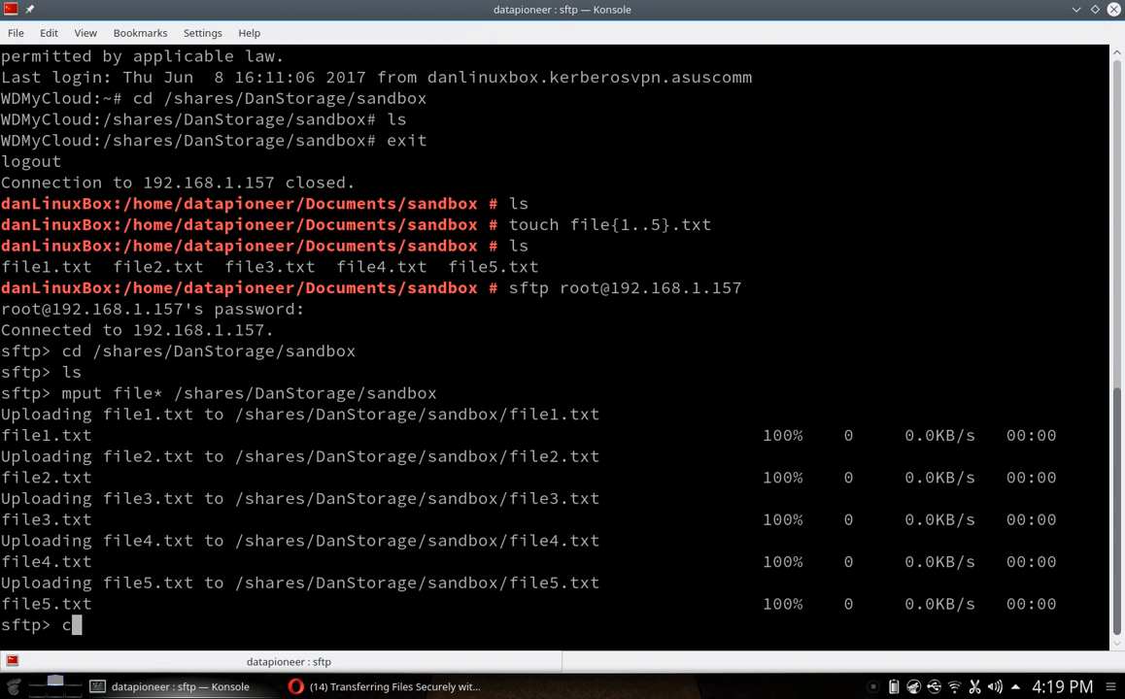
pyautogui.write('d /shares')
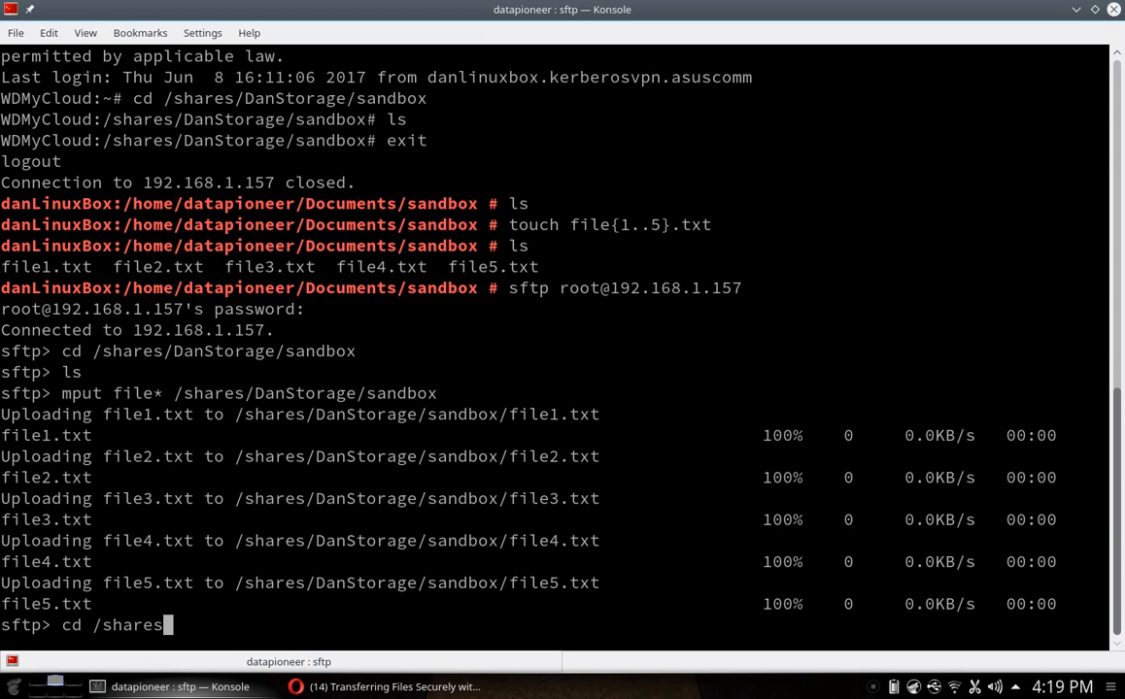
pyautogui.write('DanStorage/sando')
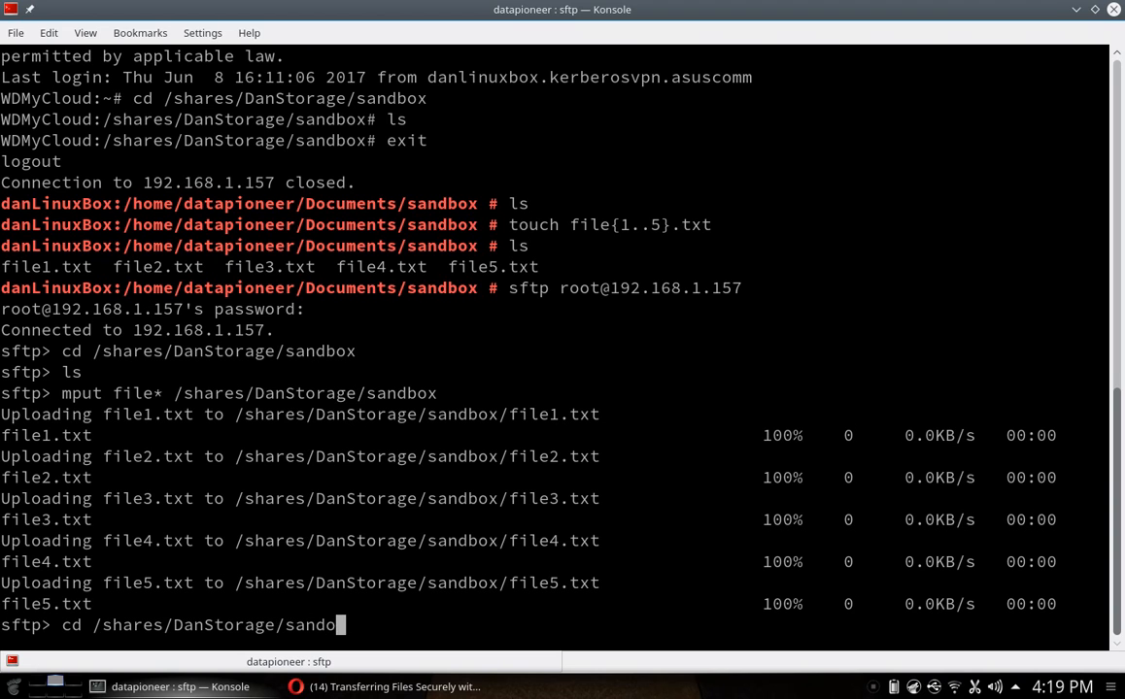
pyautogui.press('Return')
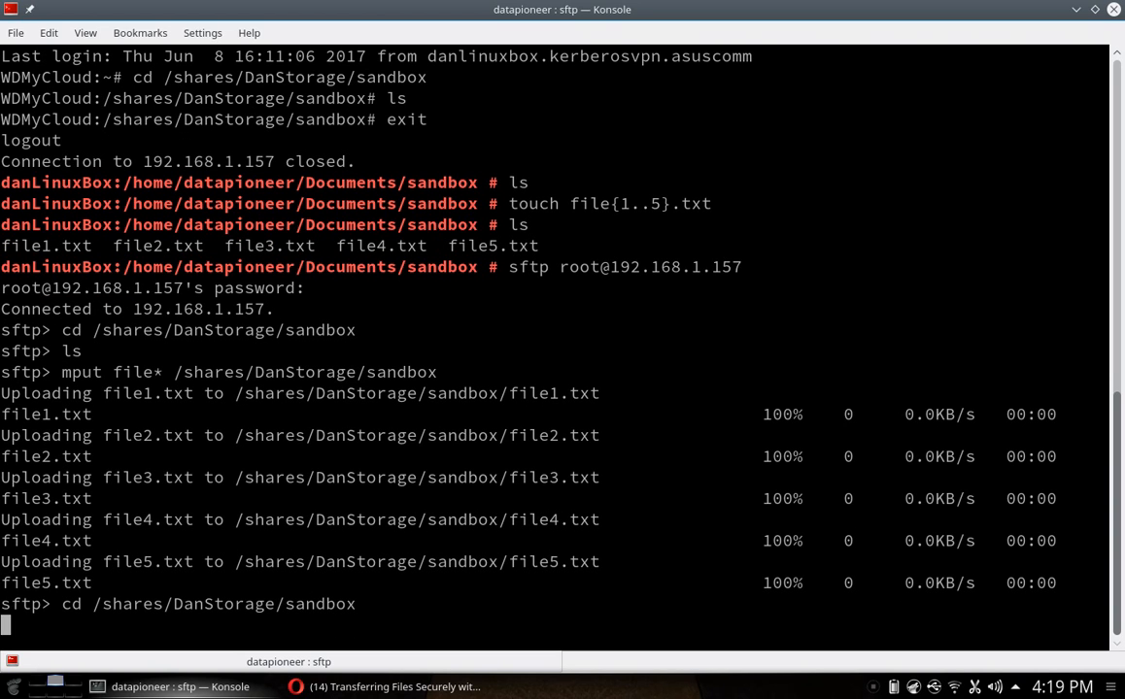
pyautogui.write('lsftp> ls')
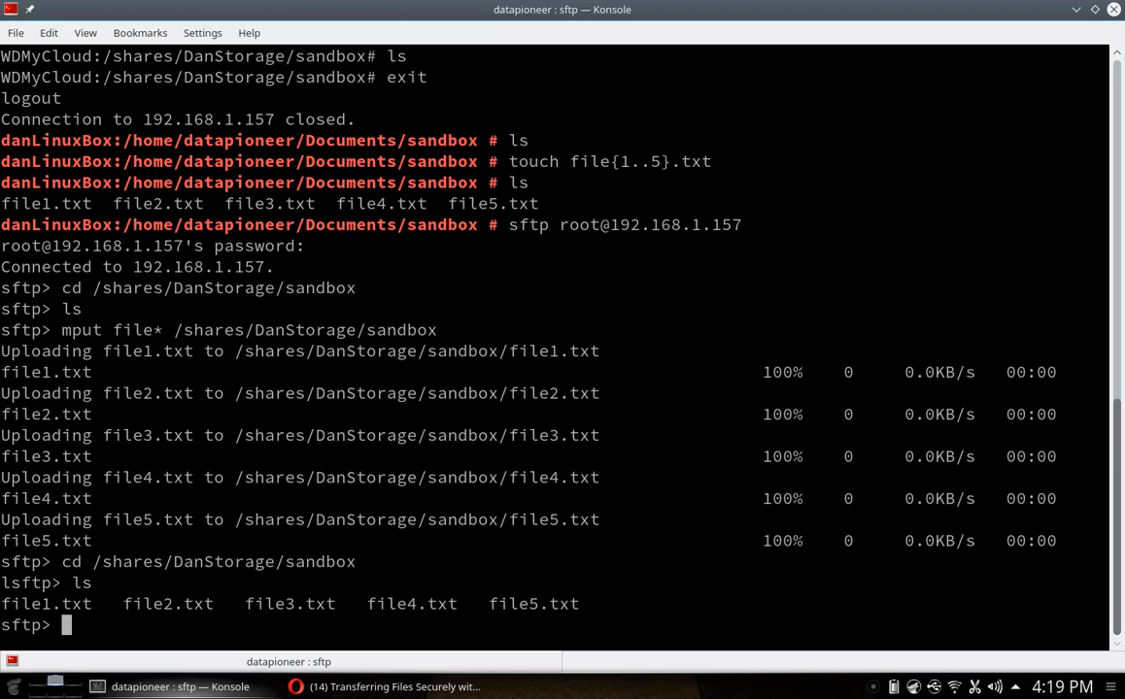
pyautogui.write('exit')
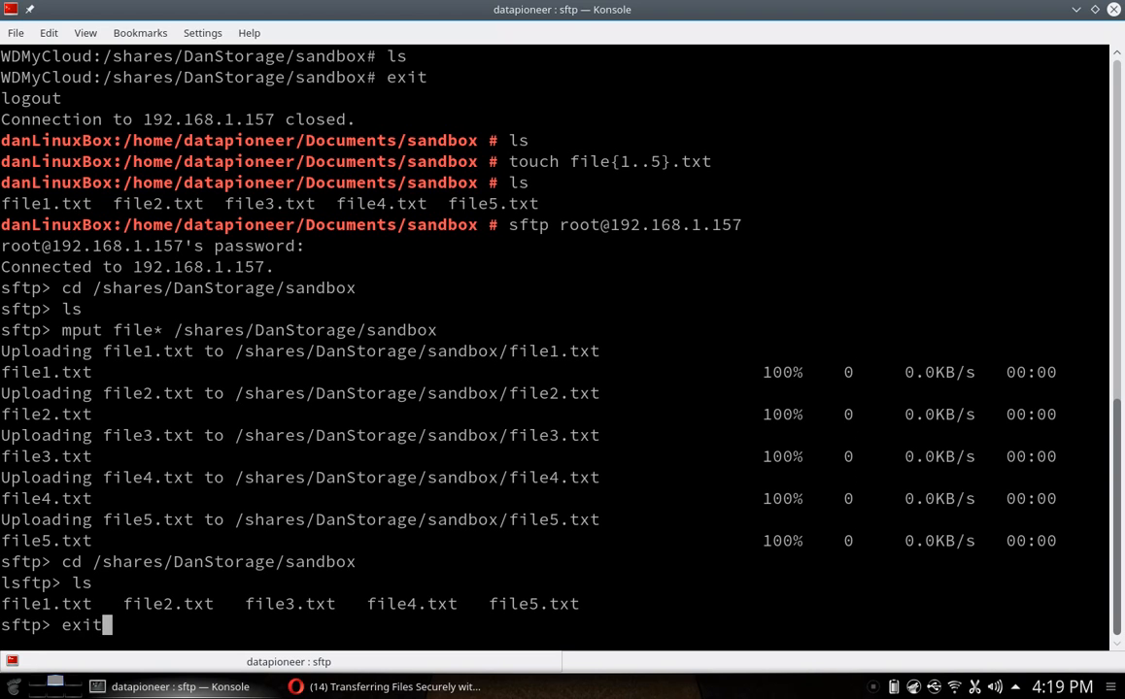
# Leave the sftp session and remove the old local files with rm -R file*.
pyautogui.press('Return')
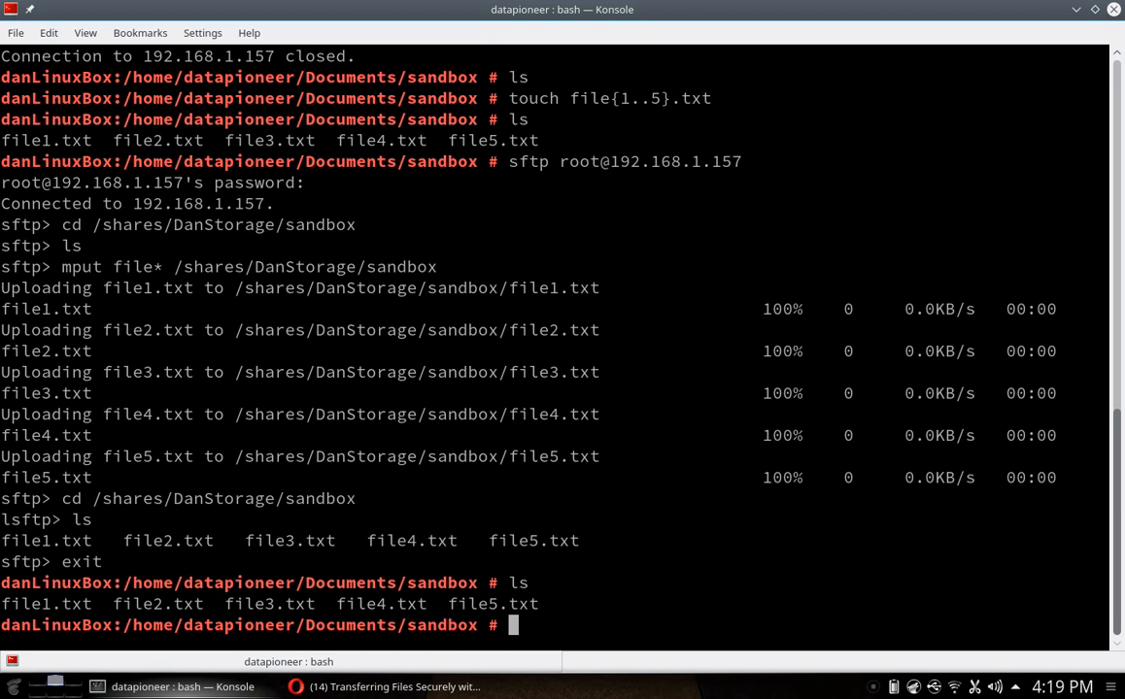
pyautogui.write('rm -')
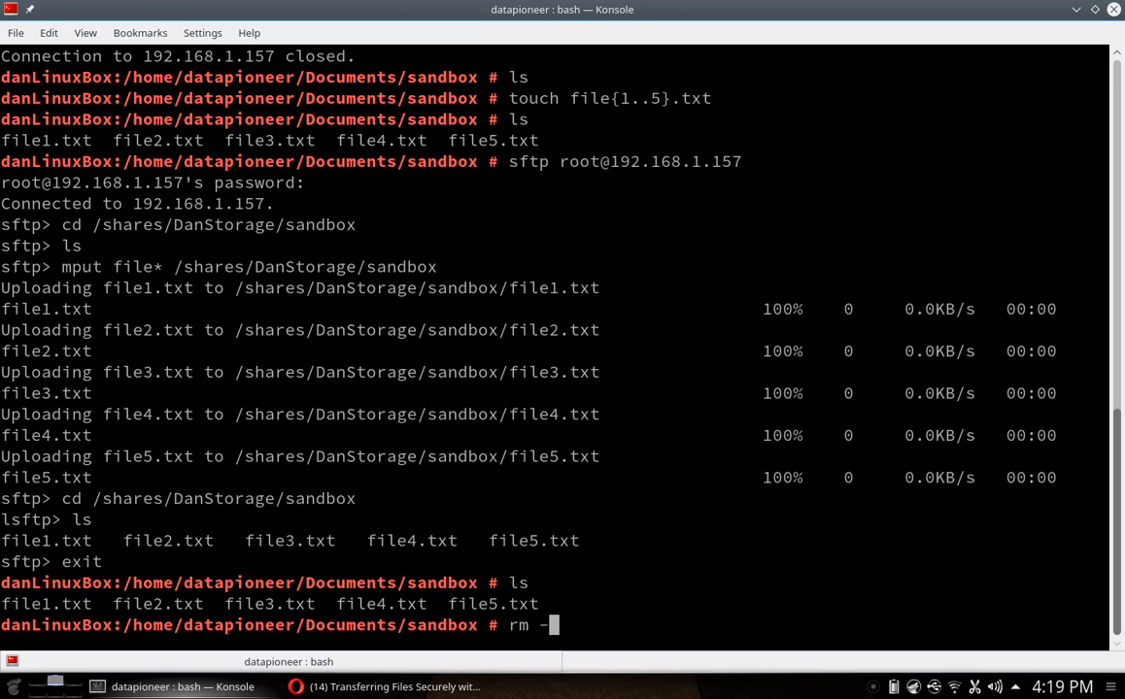
pyautogui.write('R file*')
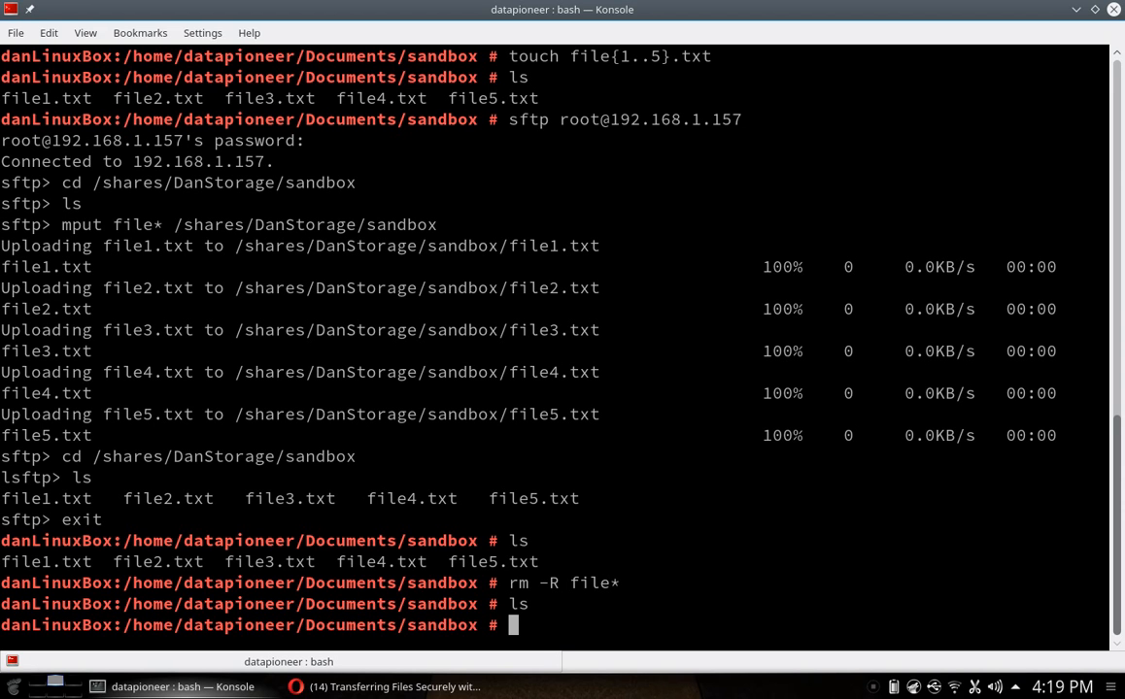
# Create new empty files with touch file{7..10}.txt and list them.
pyautogui.write('touch file')
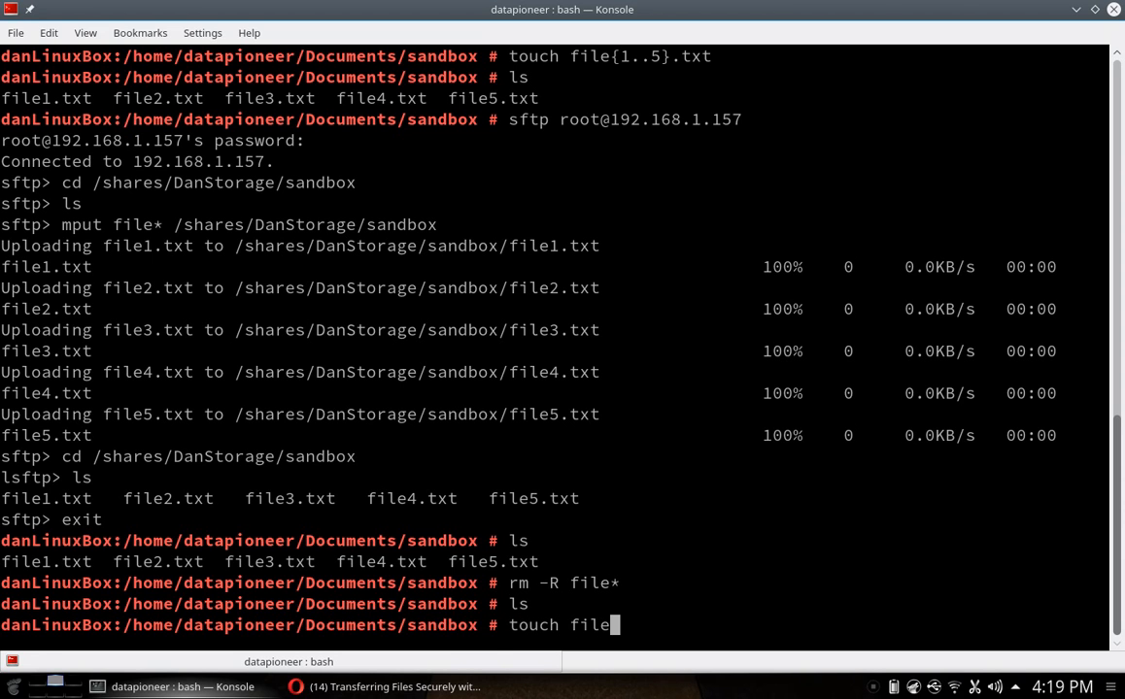
pyautogui.write('{')
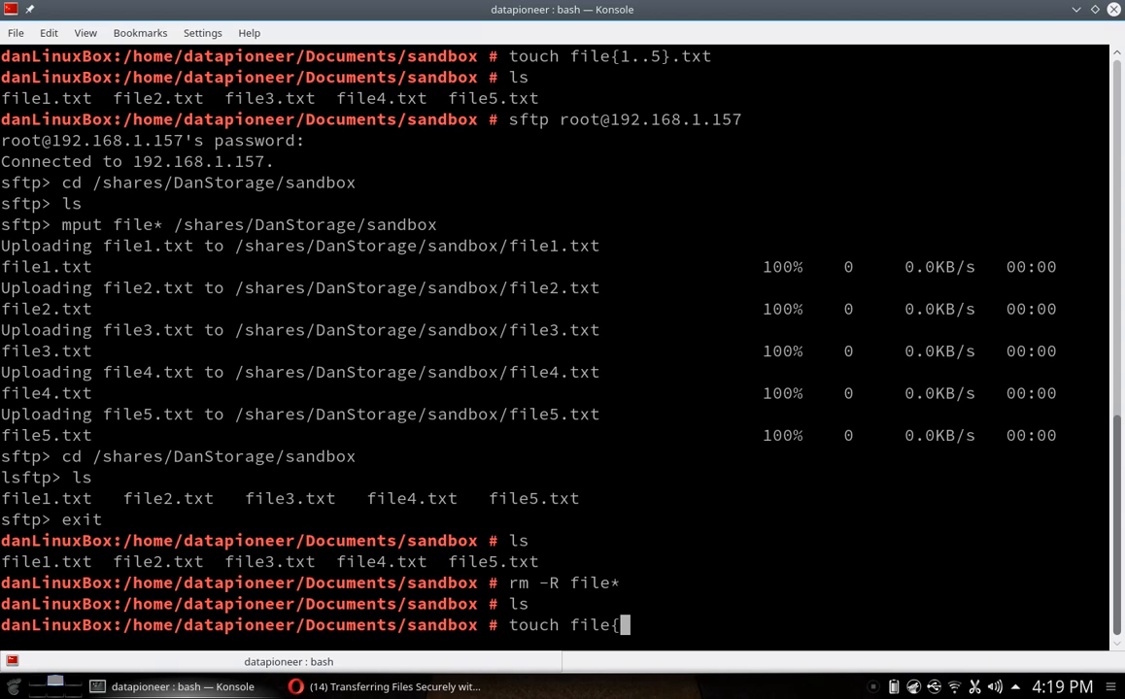
pyautogui.write('7..')
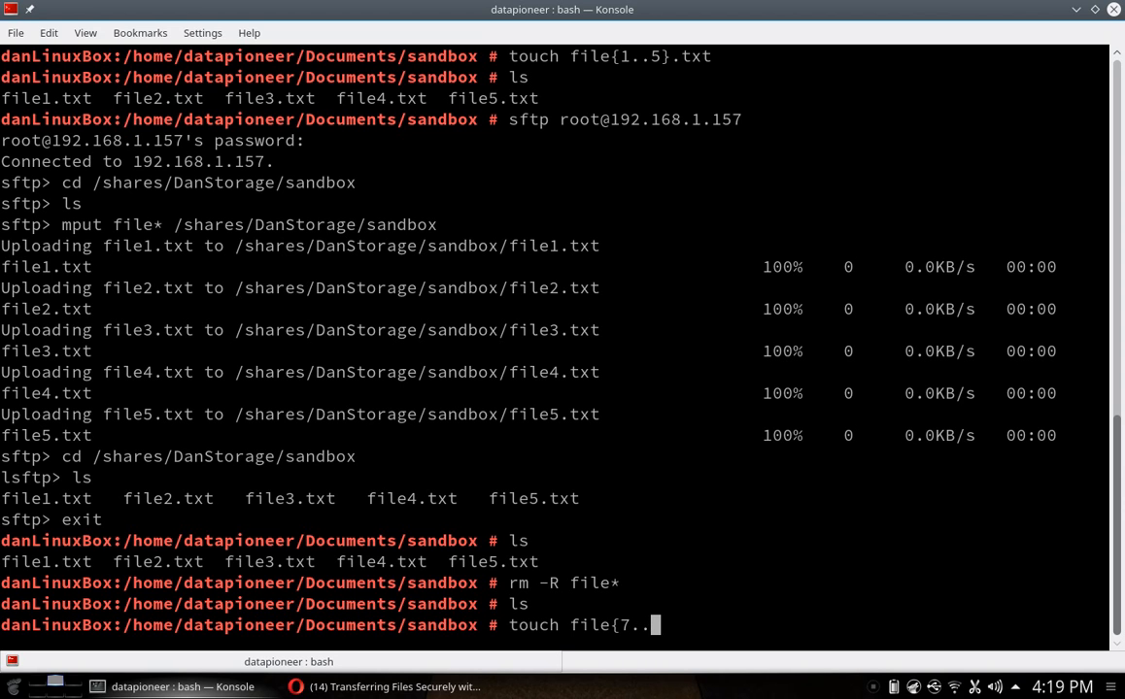
pyautogui.write('10}')
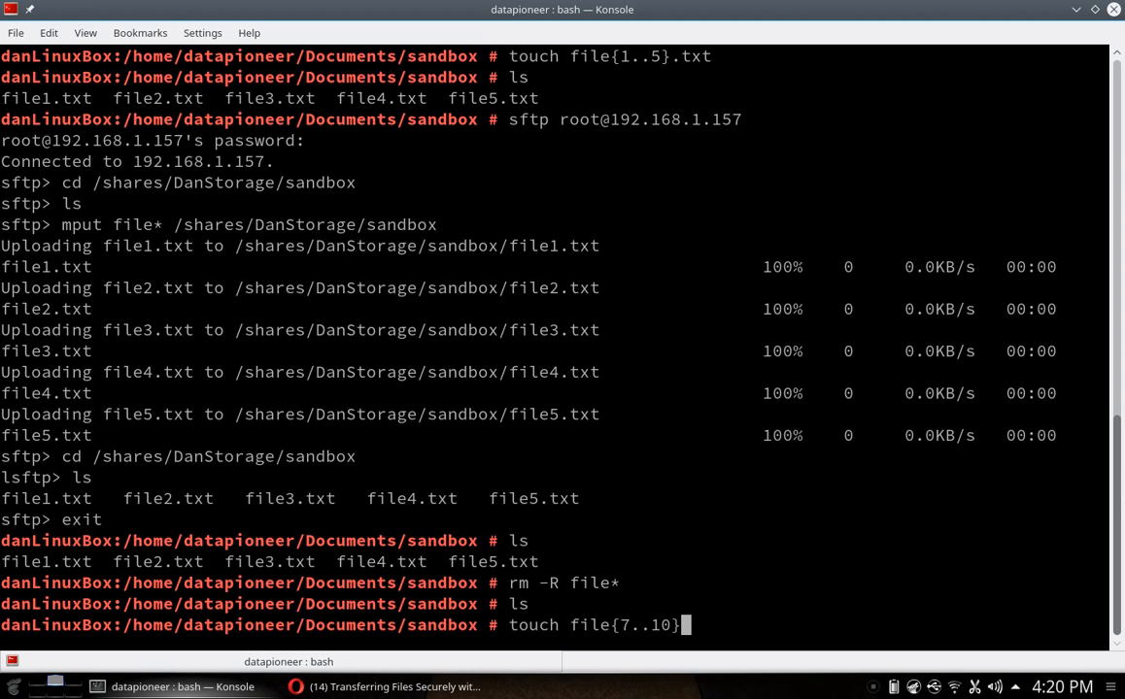
pyautogui.write('.txt')
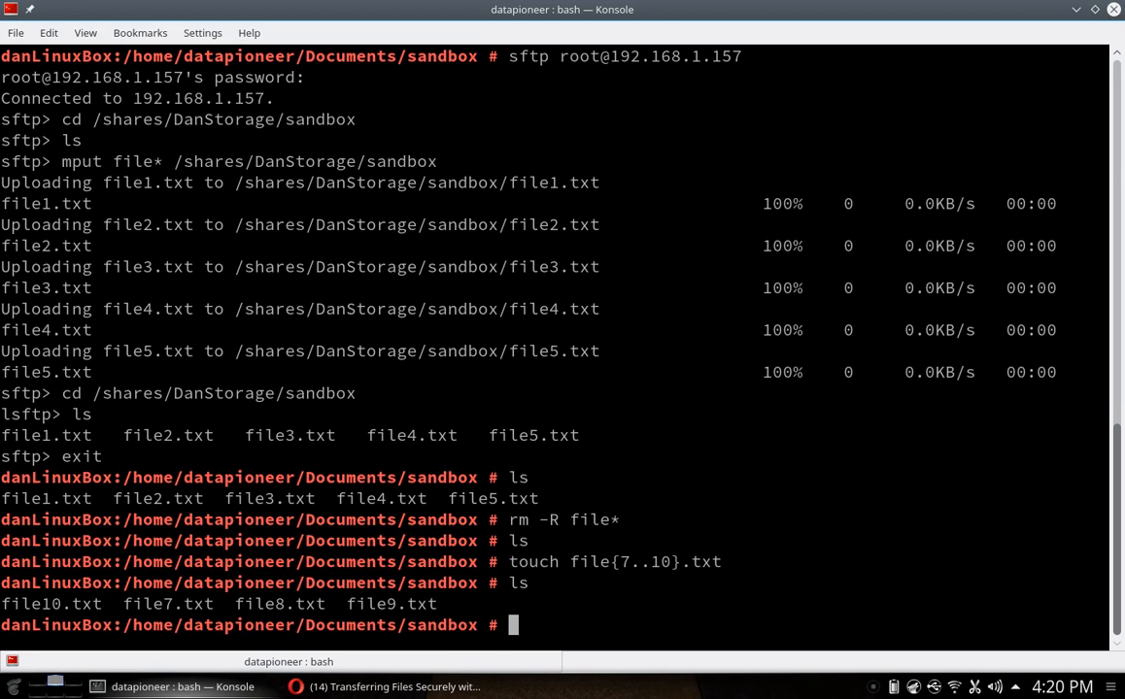
pyautogui.write('scp')
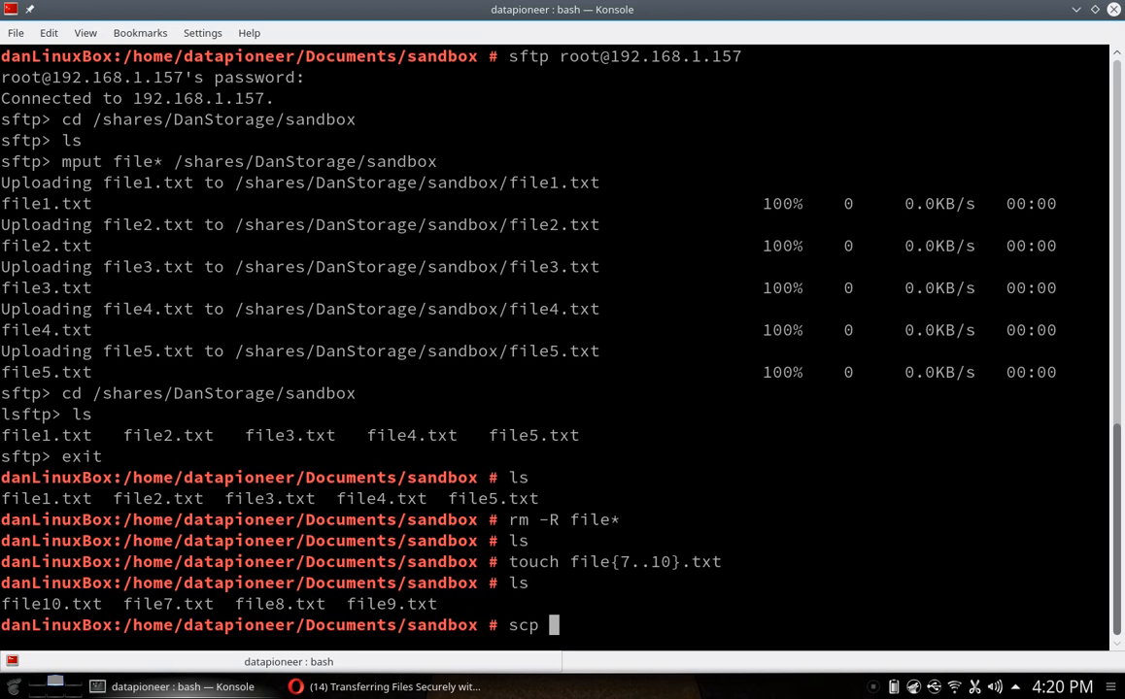
pyautogui.write('file*')
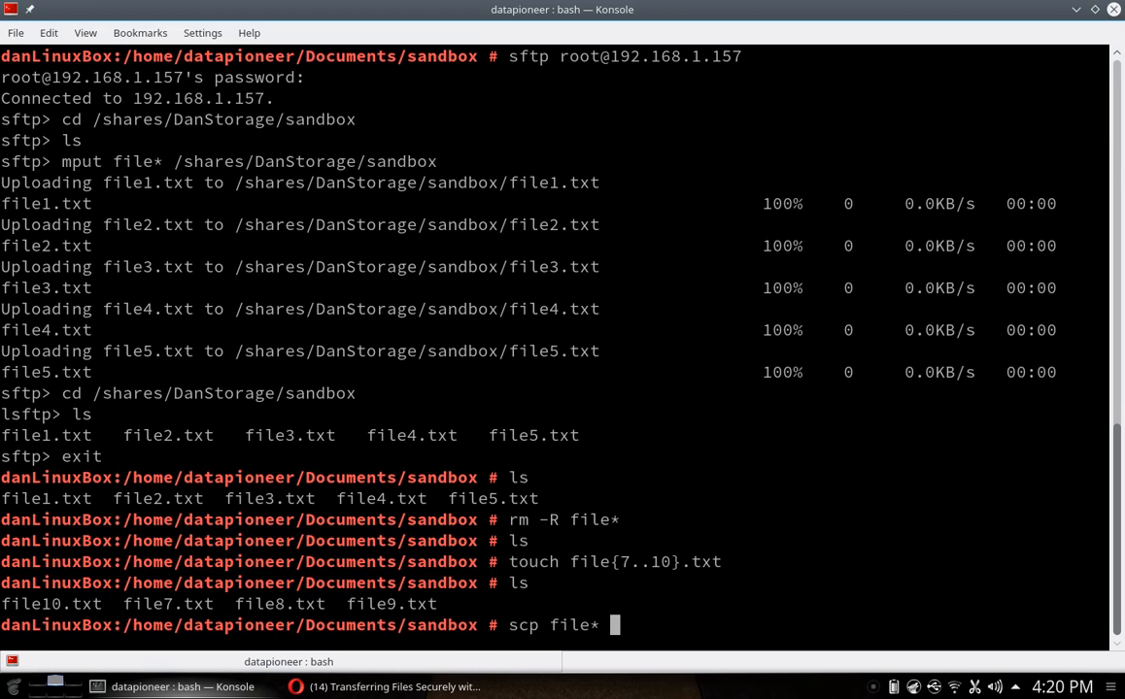
pyautogui.write('roo')
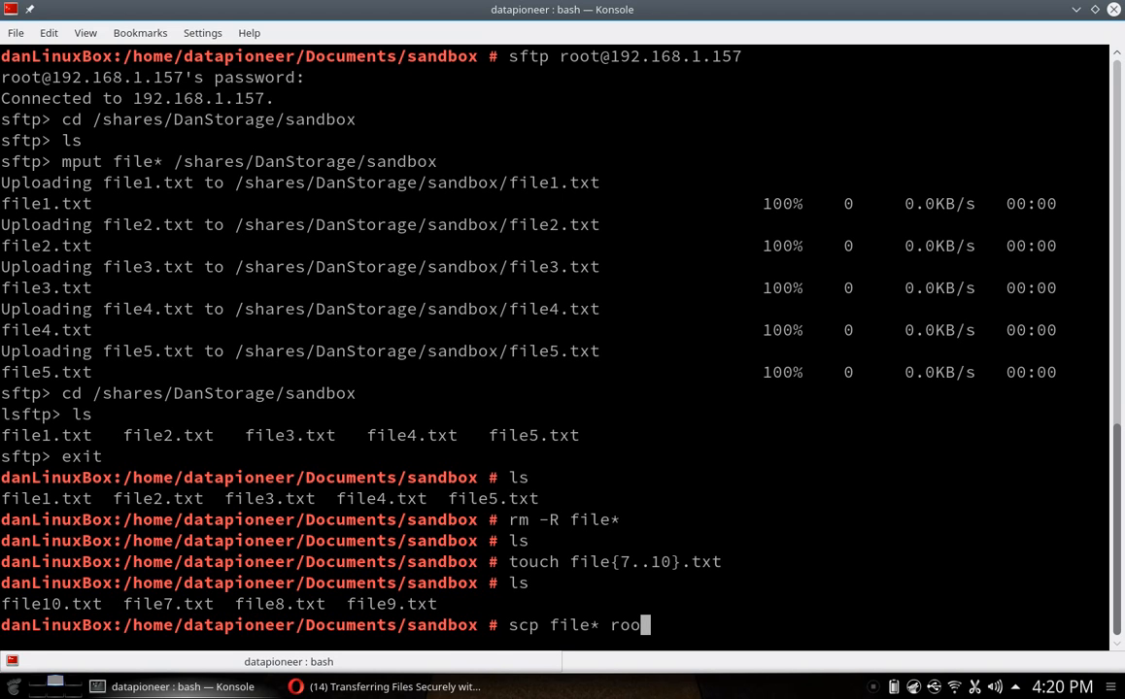
pyautogui.write('@19')
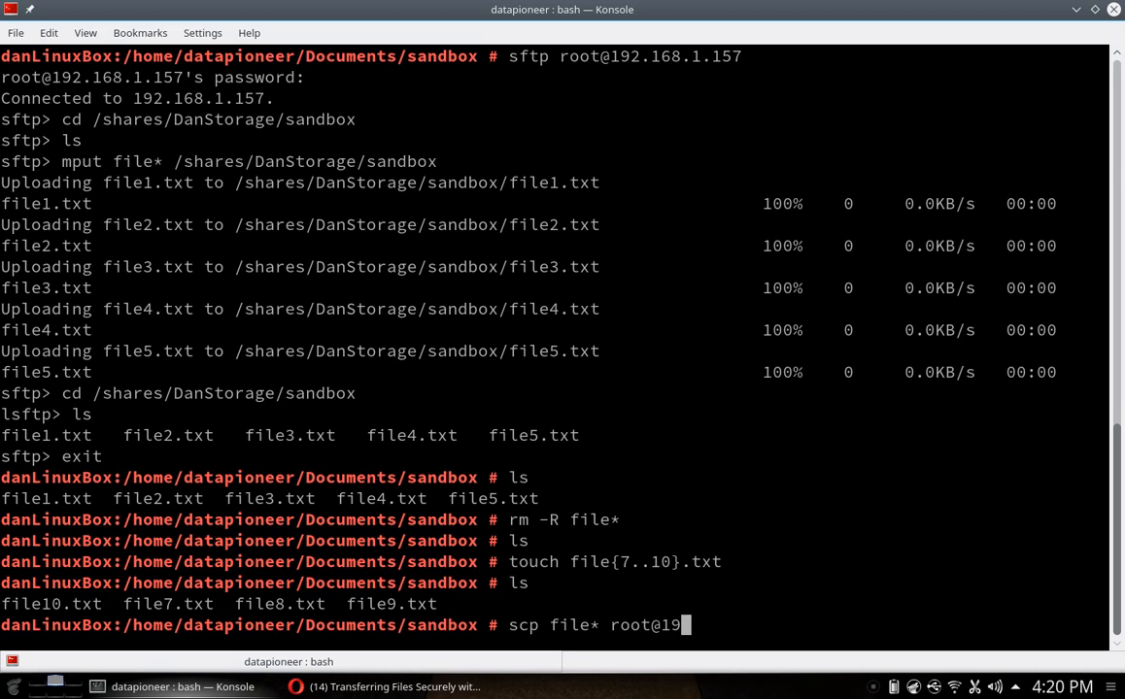
pyautogui.write('2.168.1')
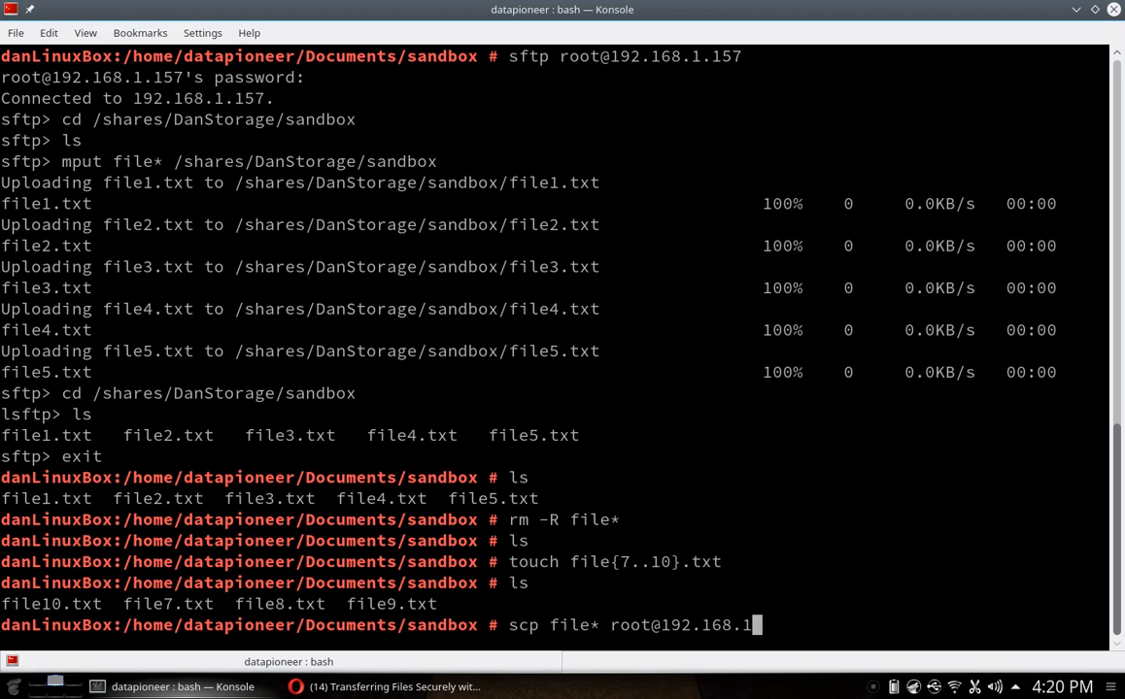
pyautogui.write('157')
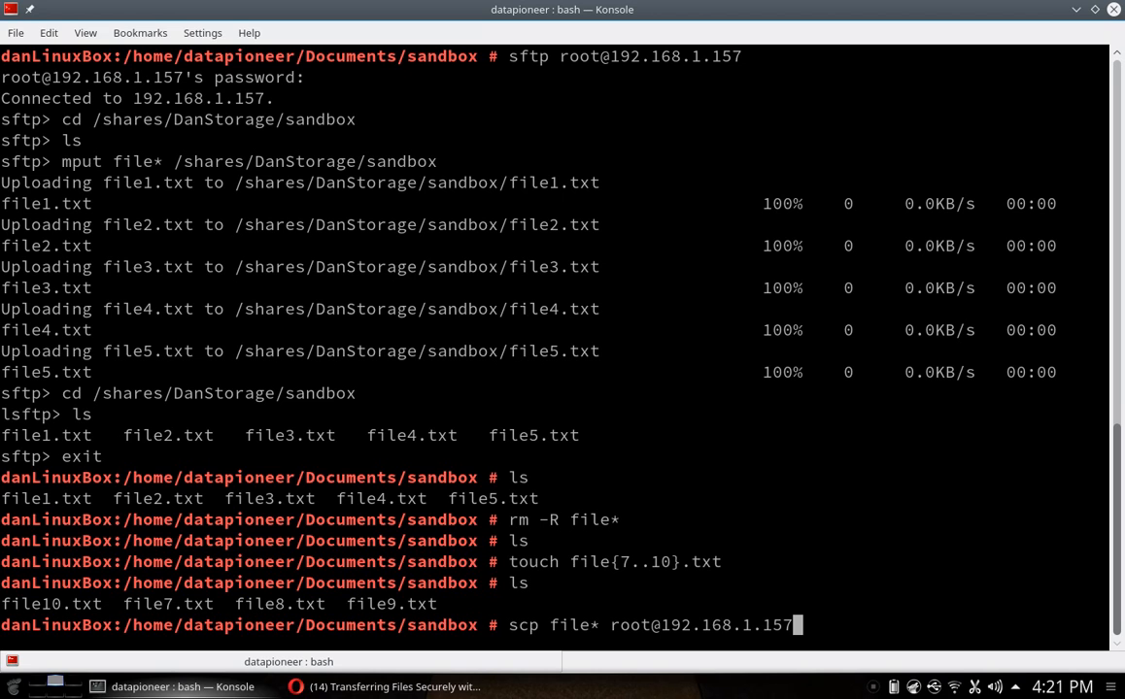
pyautogui.write(':')
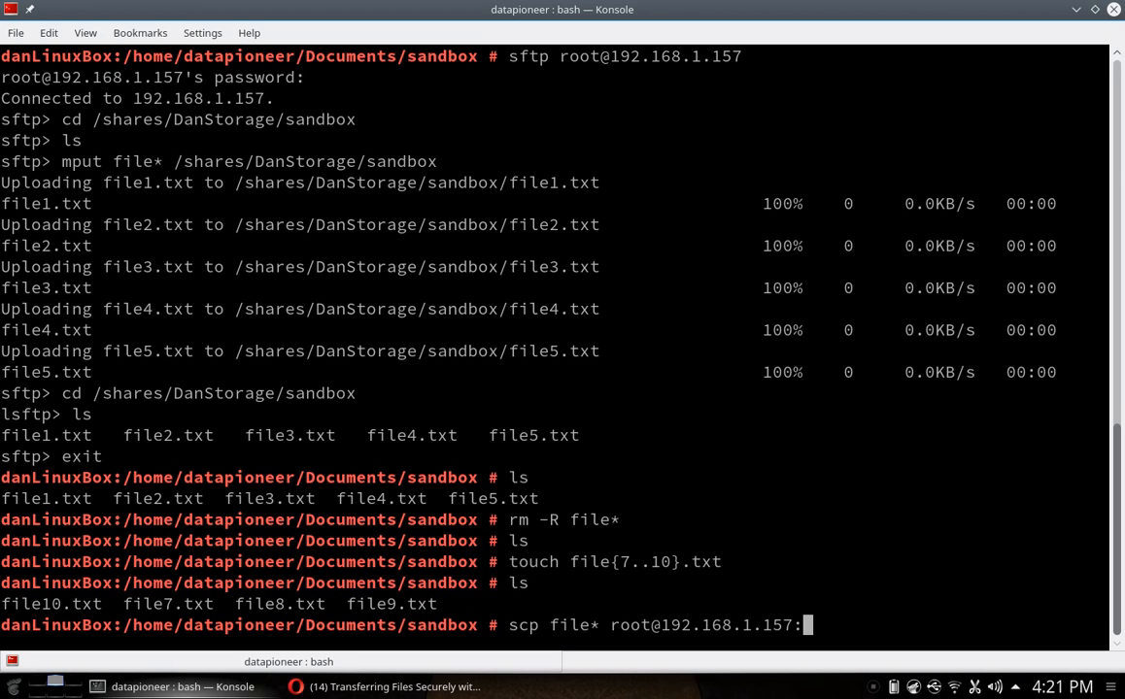
pyautogui.write('/sh')
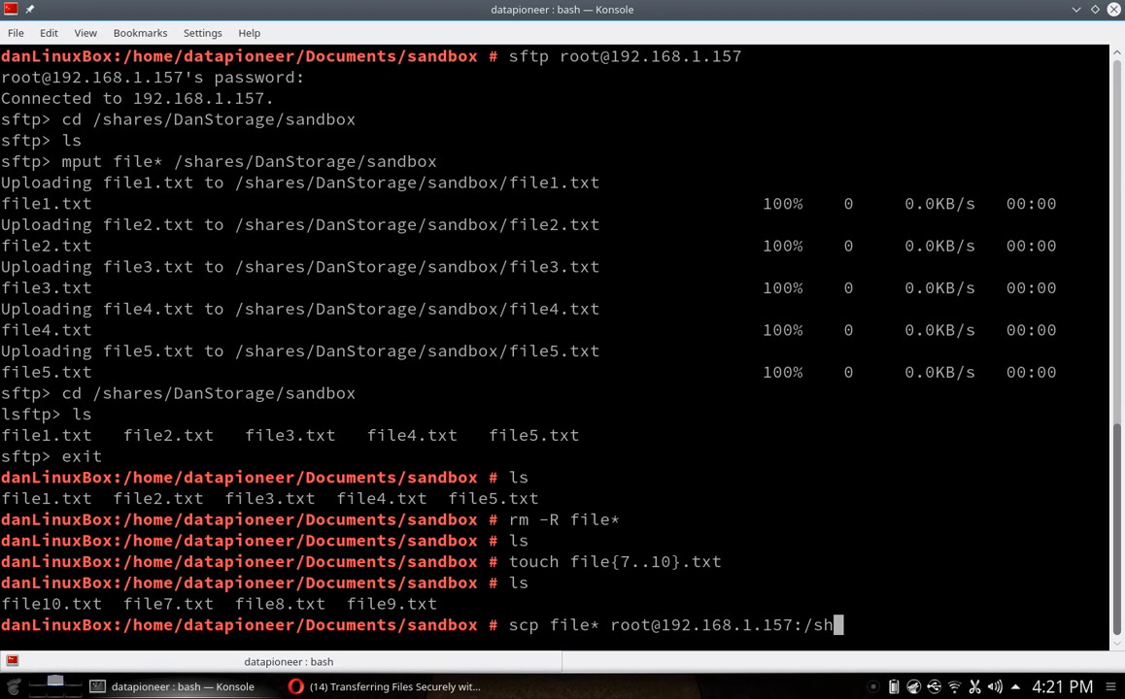
pyautogui.write('ares/')
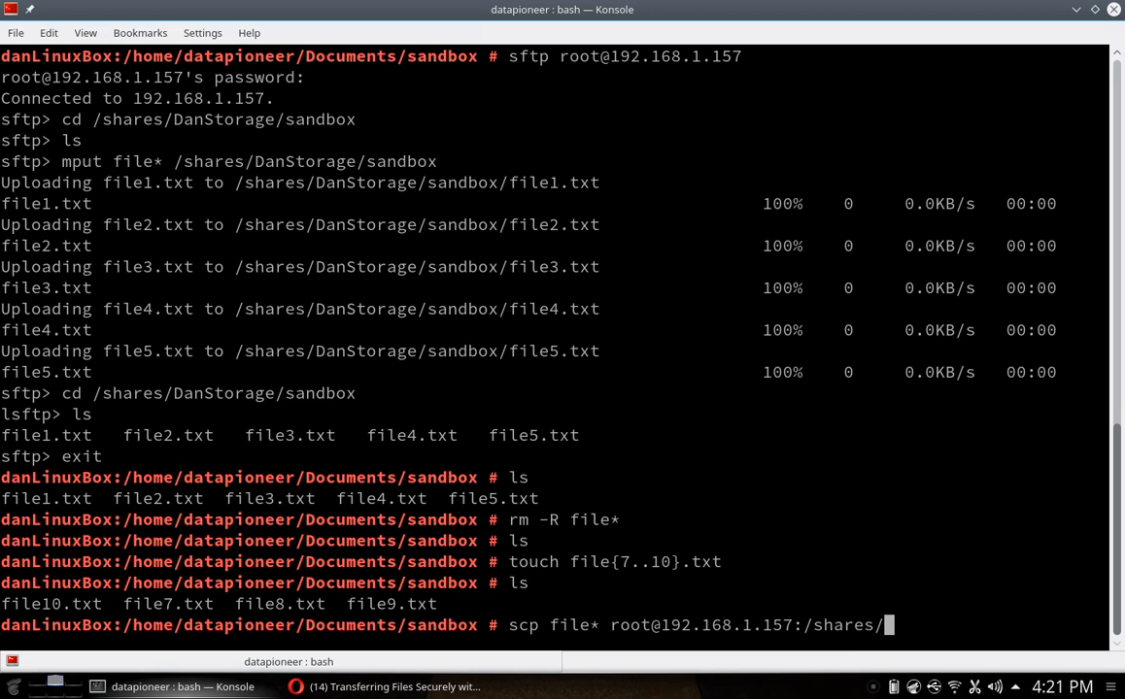
pyautogui.write('DanStorage')
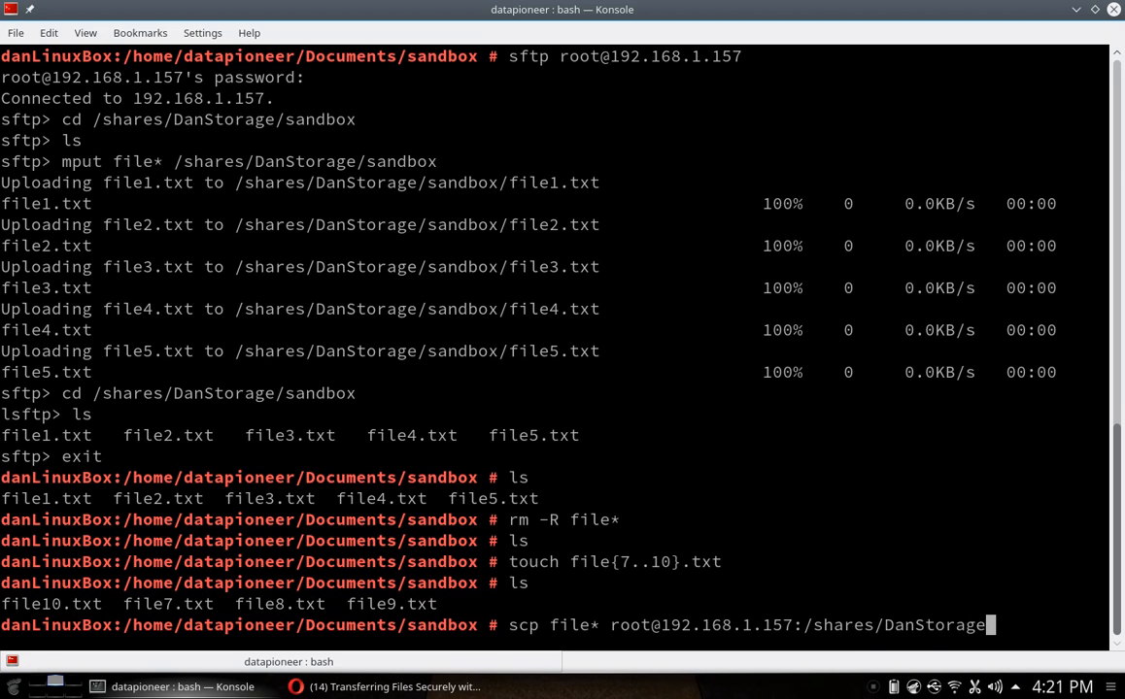
pyautogui.write('/sandbox')
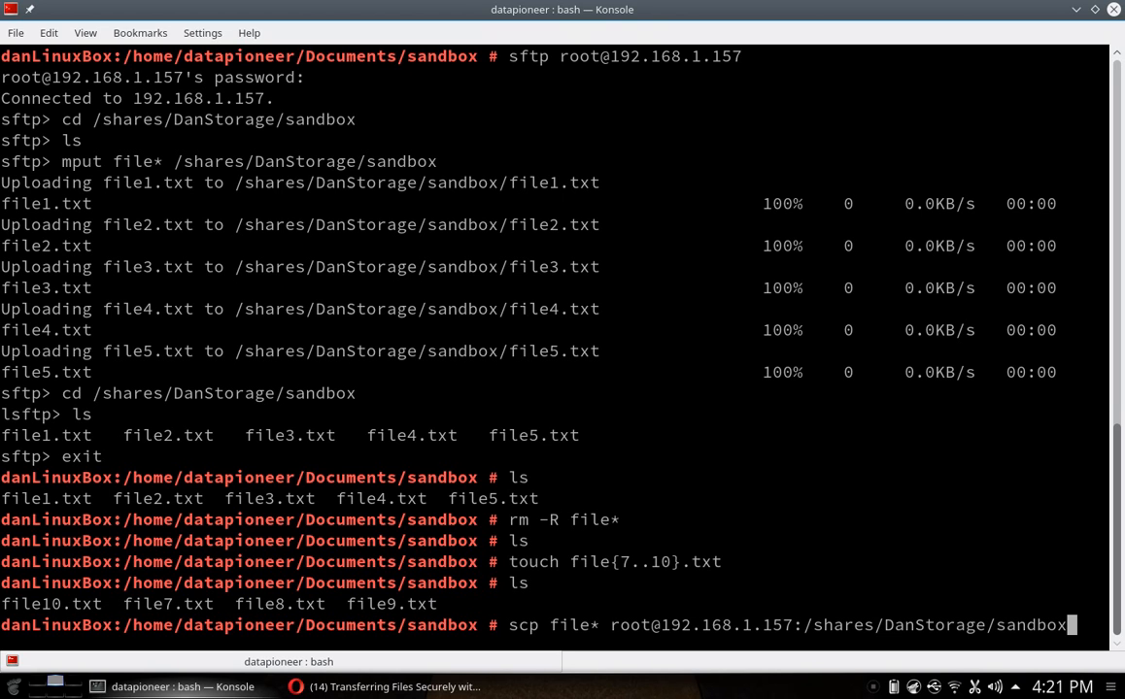
pyautogui.press('Return')
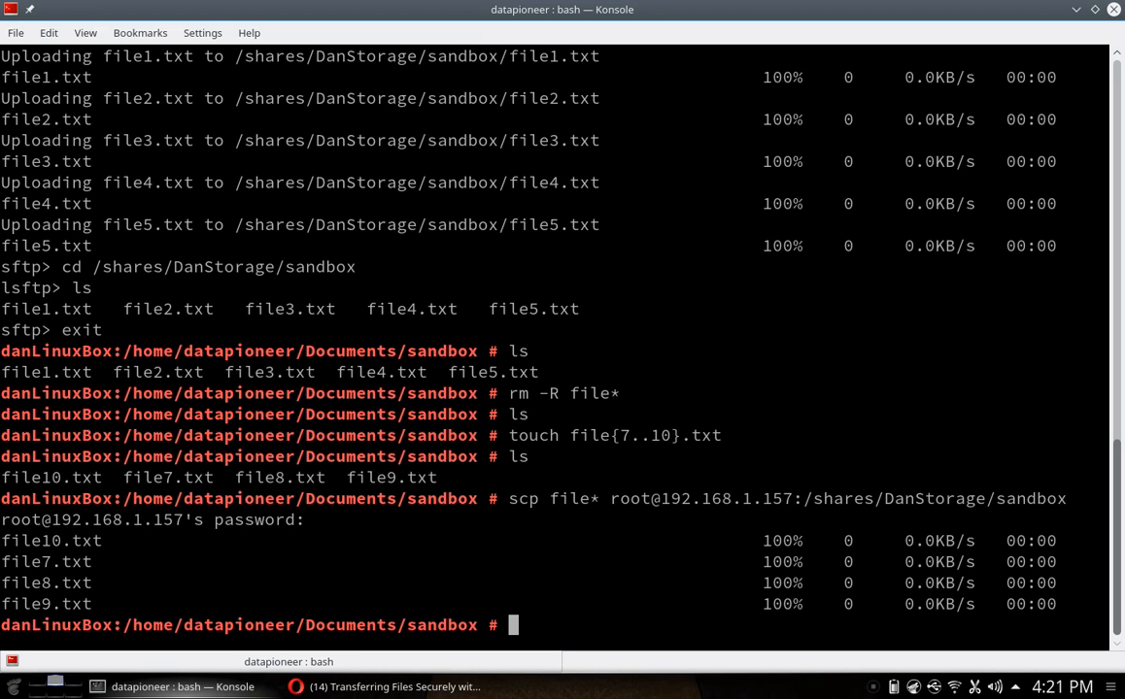
pyautogui.write('ssh')
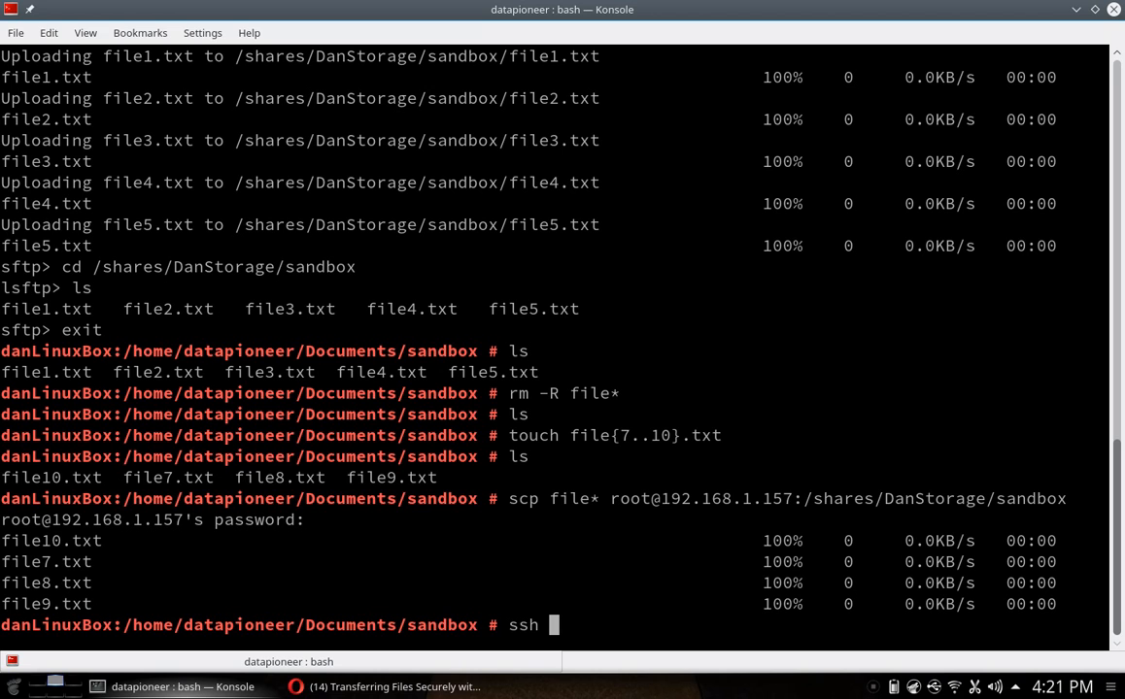
pyautogui.write('root')
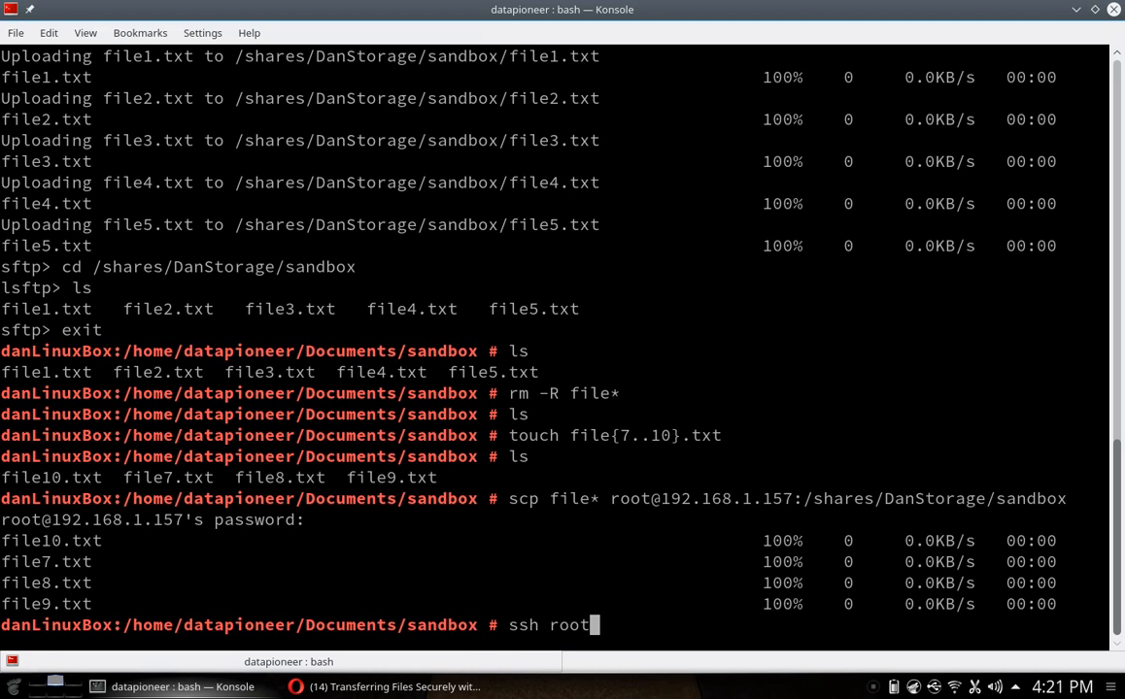
pyautogui.write('@192.168.1.157')
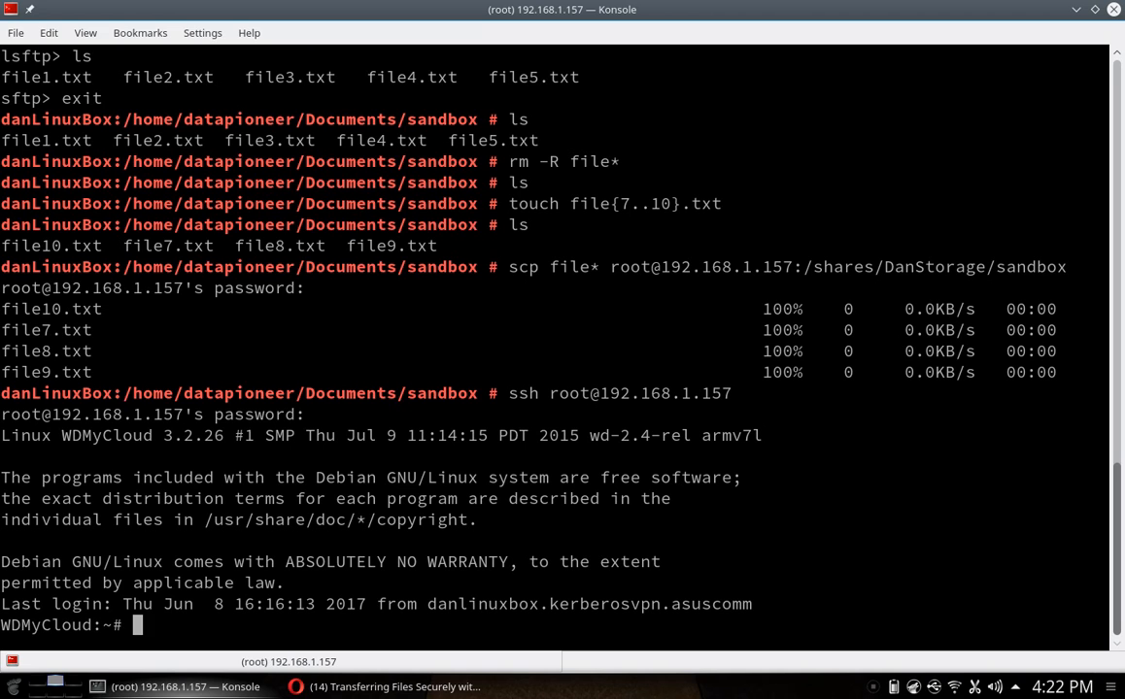
# Change into /shares/DanStorage/sandbox and list file1–5 and file7–10 .txt together.
pyautogui.write('cd /')
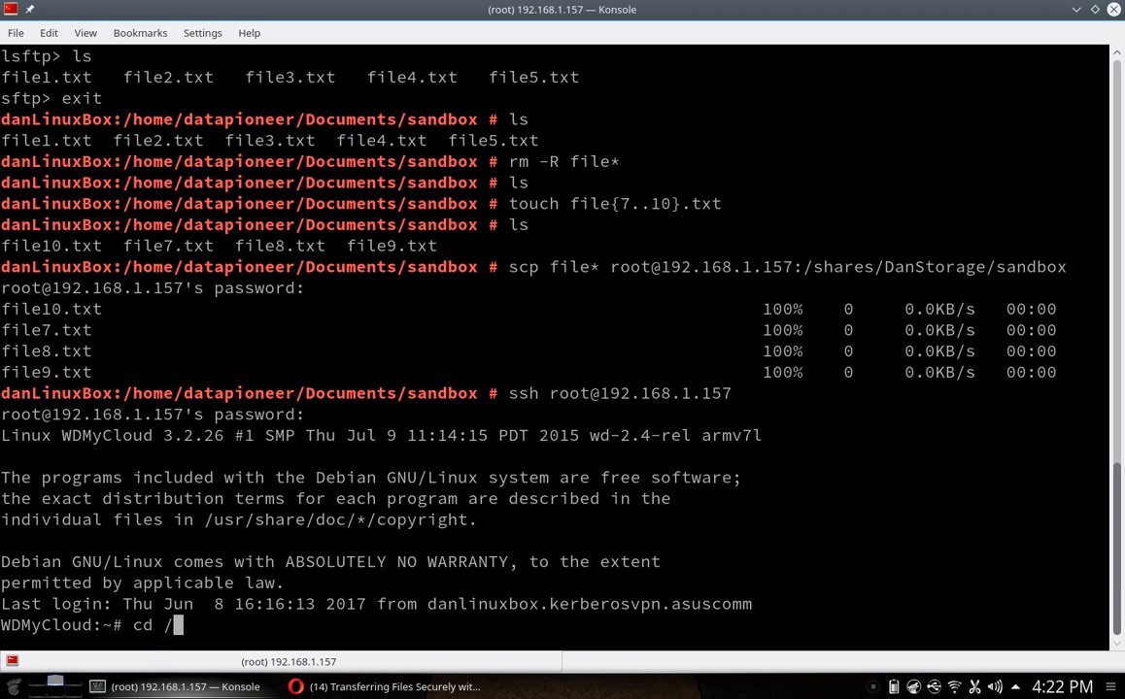
pyautogui.write('shar')
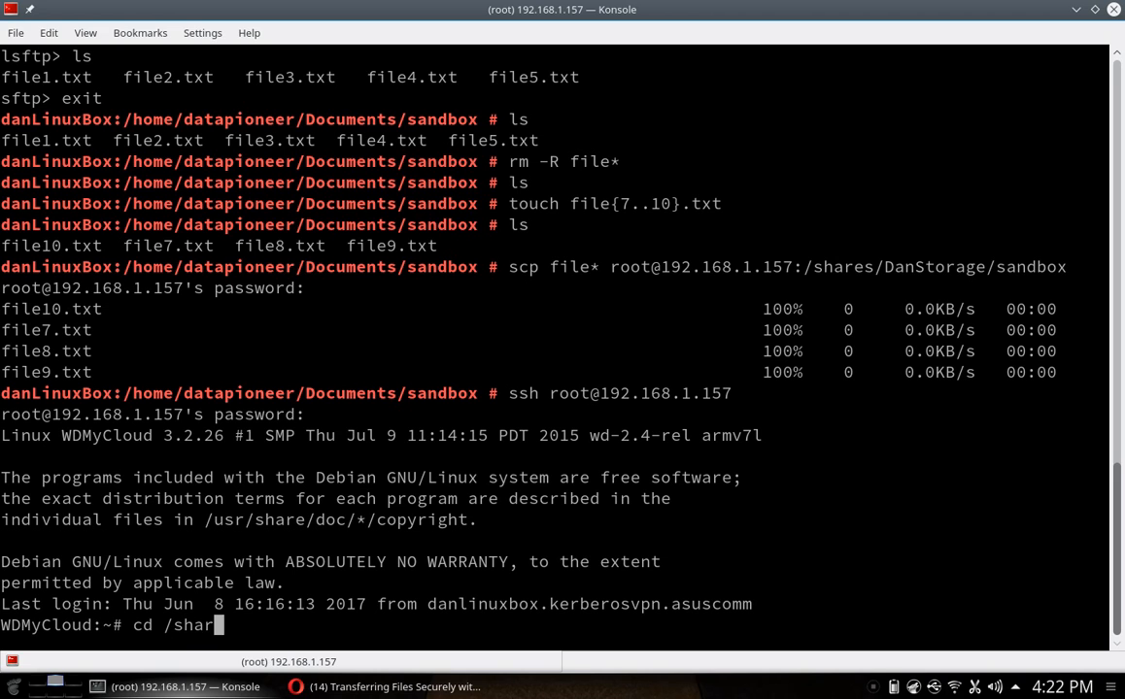
pyautogui.write('es/Dan')
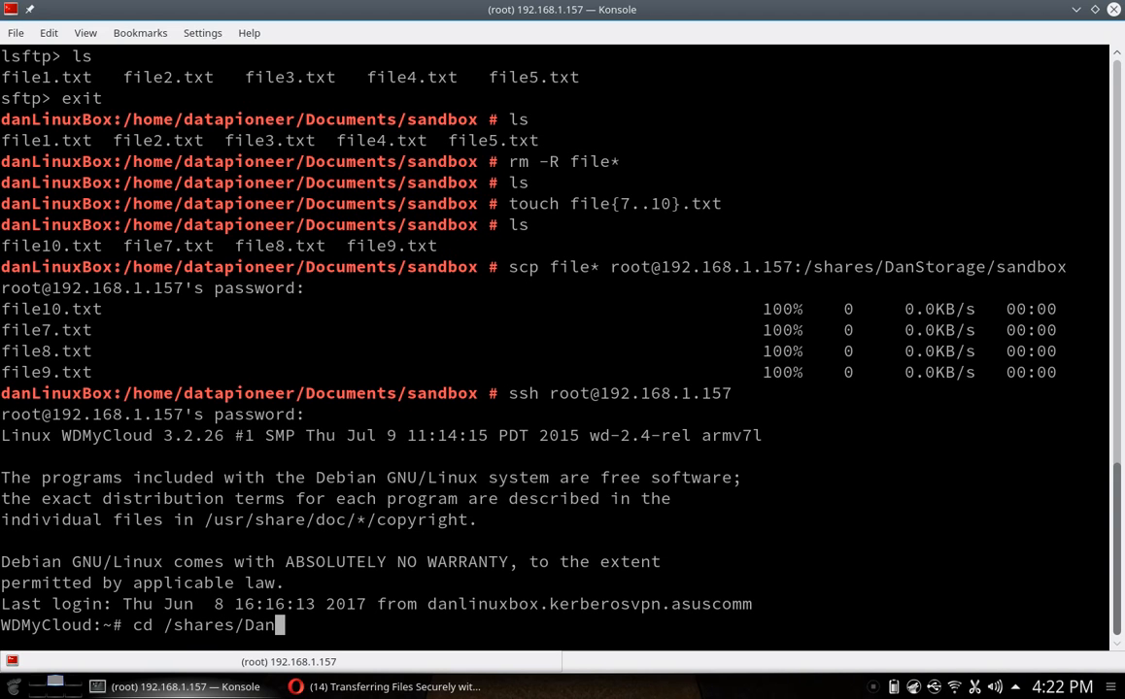
pyautogui.write('Storage/sandbox')
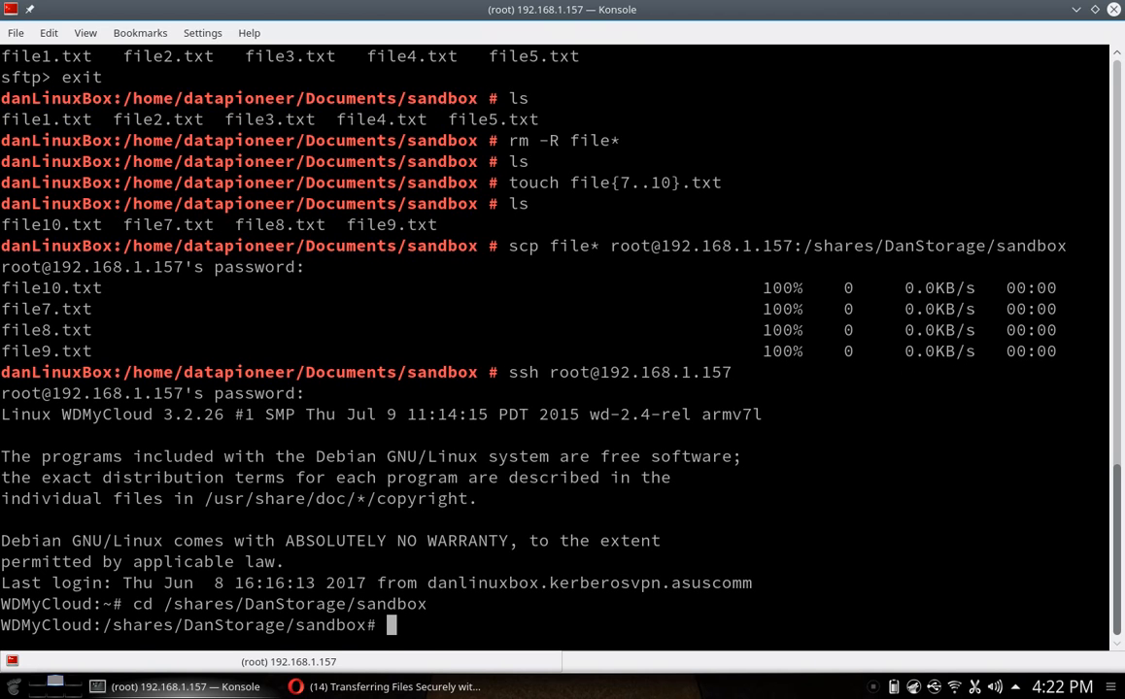
pyautogui.write('ls')
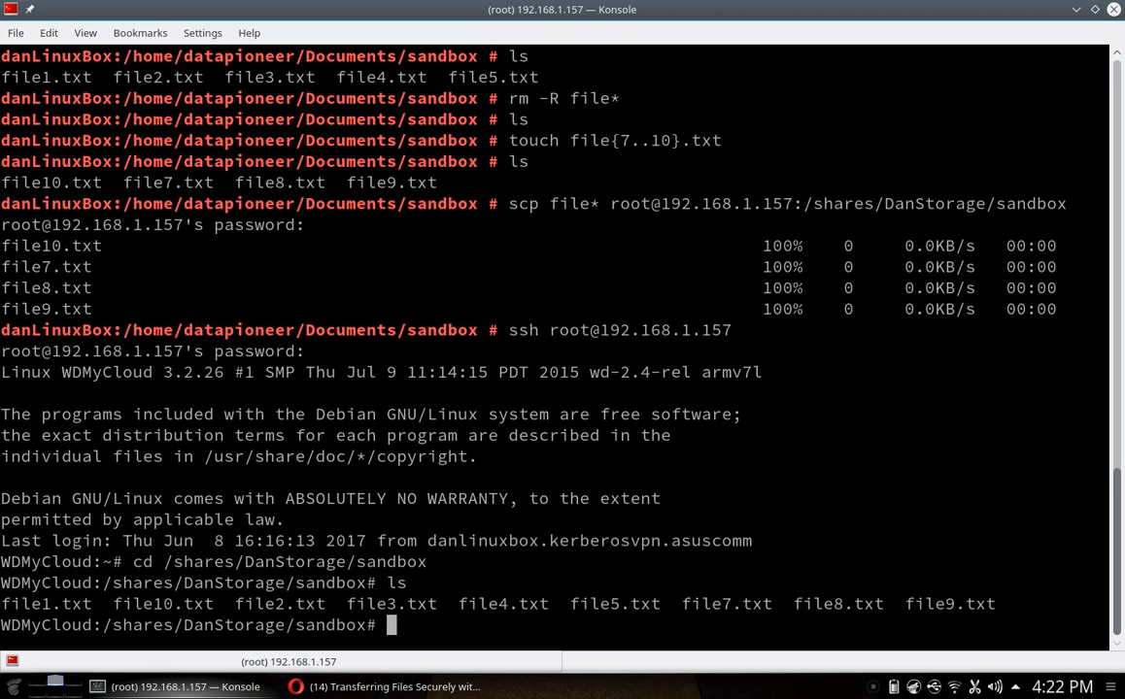